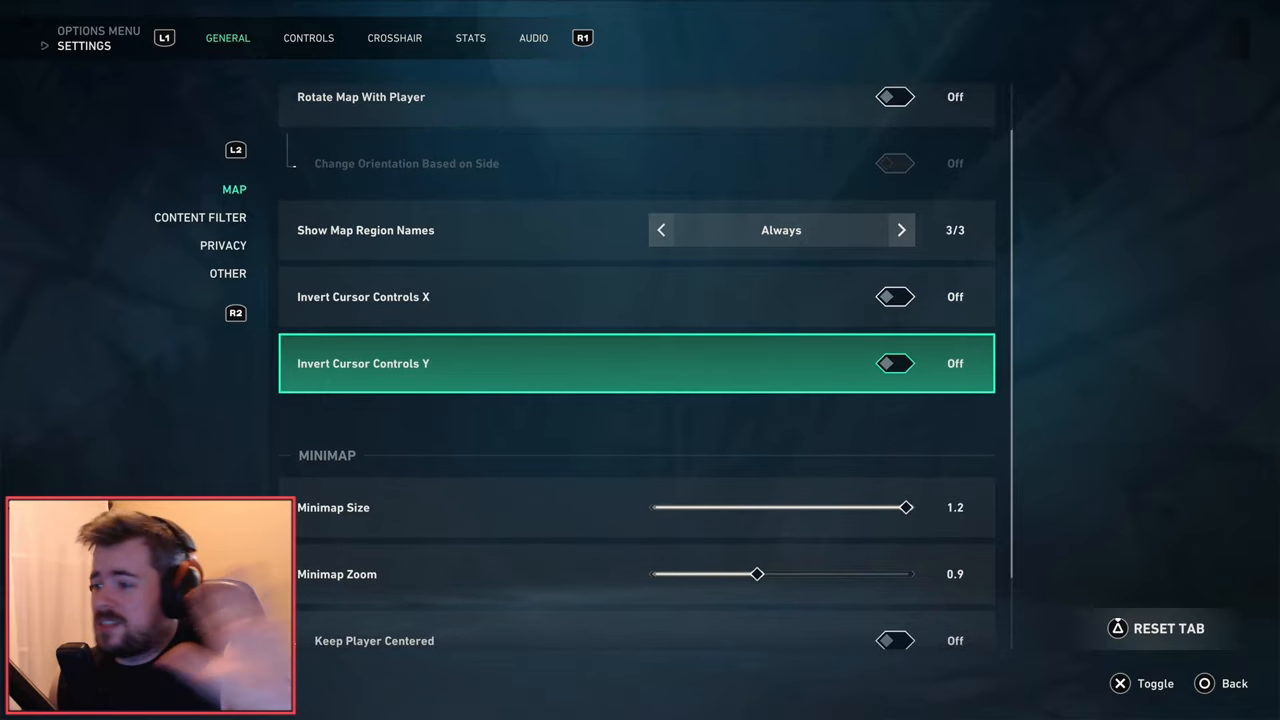
Step: Scroll past the map options (minimap size 1.2, zoom 0.9) to the content filter options
{"action": "scroll", "scroll_direction": "down", "scroll_amount": 3}
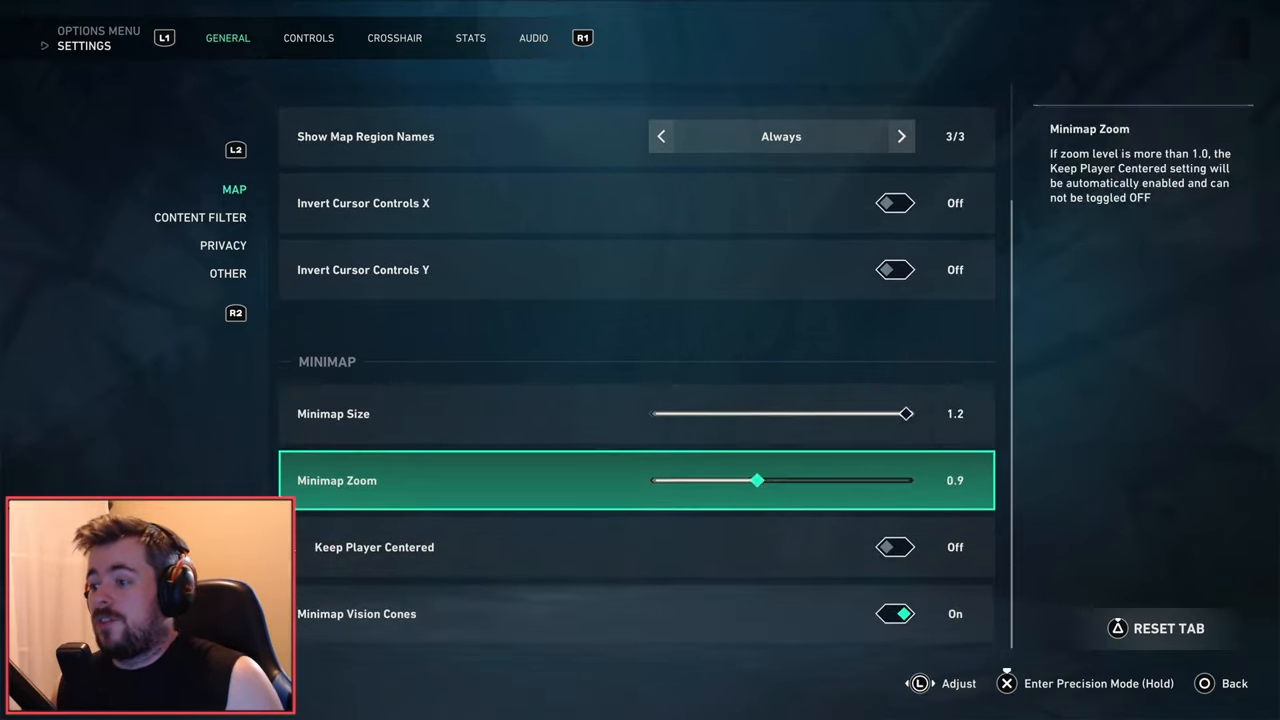
{"action": "key", "text": "down"}
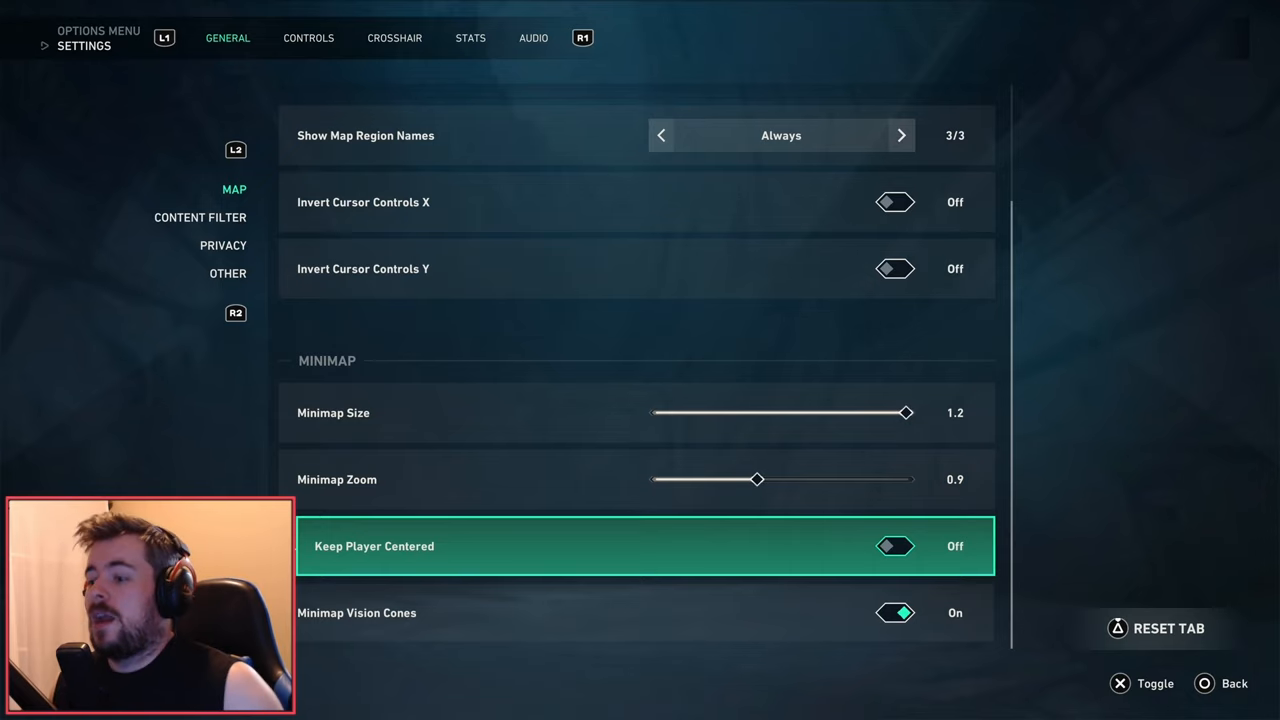
{"action": "left_click", "coordinate": [200, 217]}
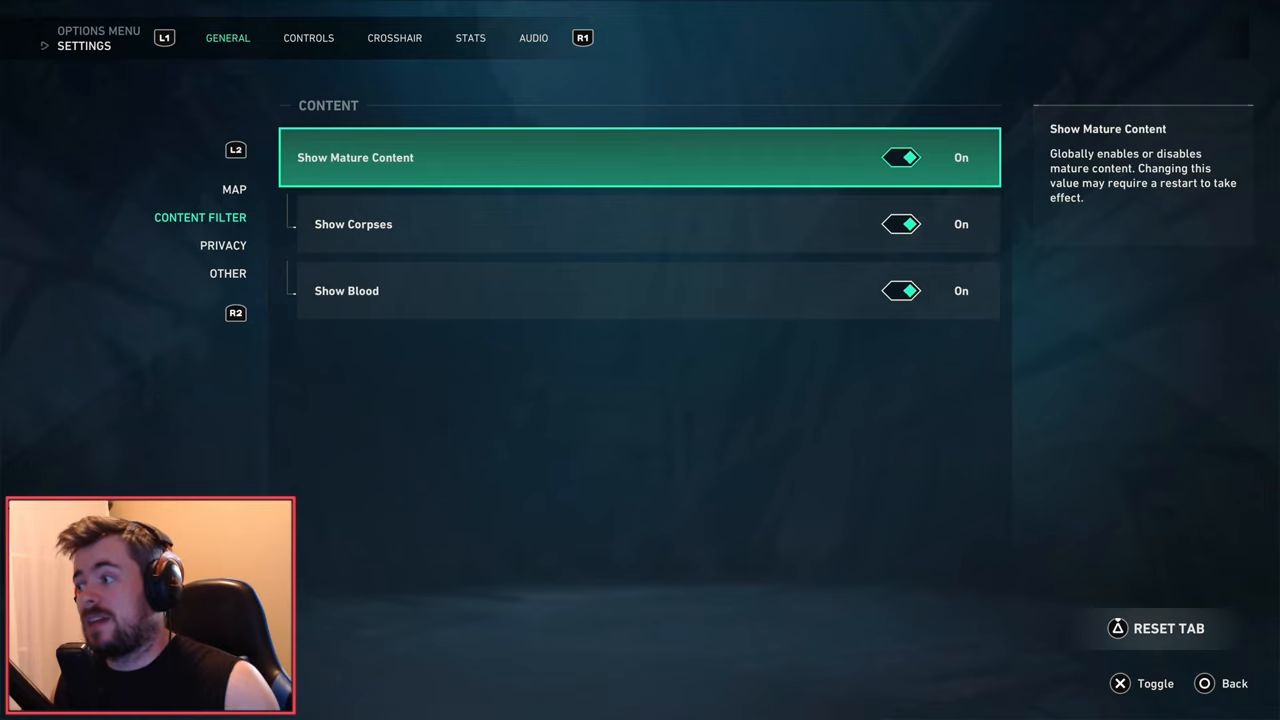
Step: Step through the general sections down to the English language row in Other
{"action": "left_click", "coordinate": [223, 245]}
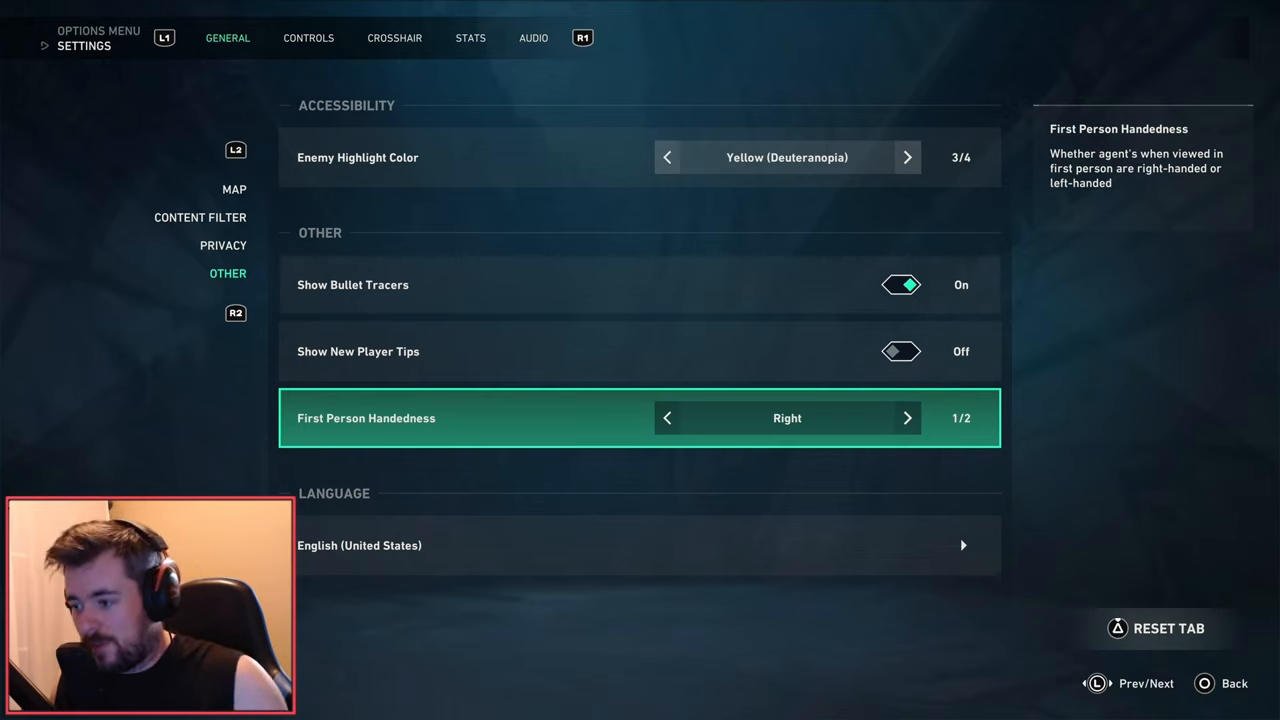
{"action": "key", "text": "down"}
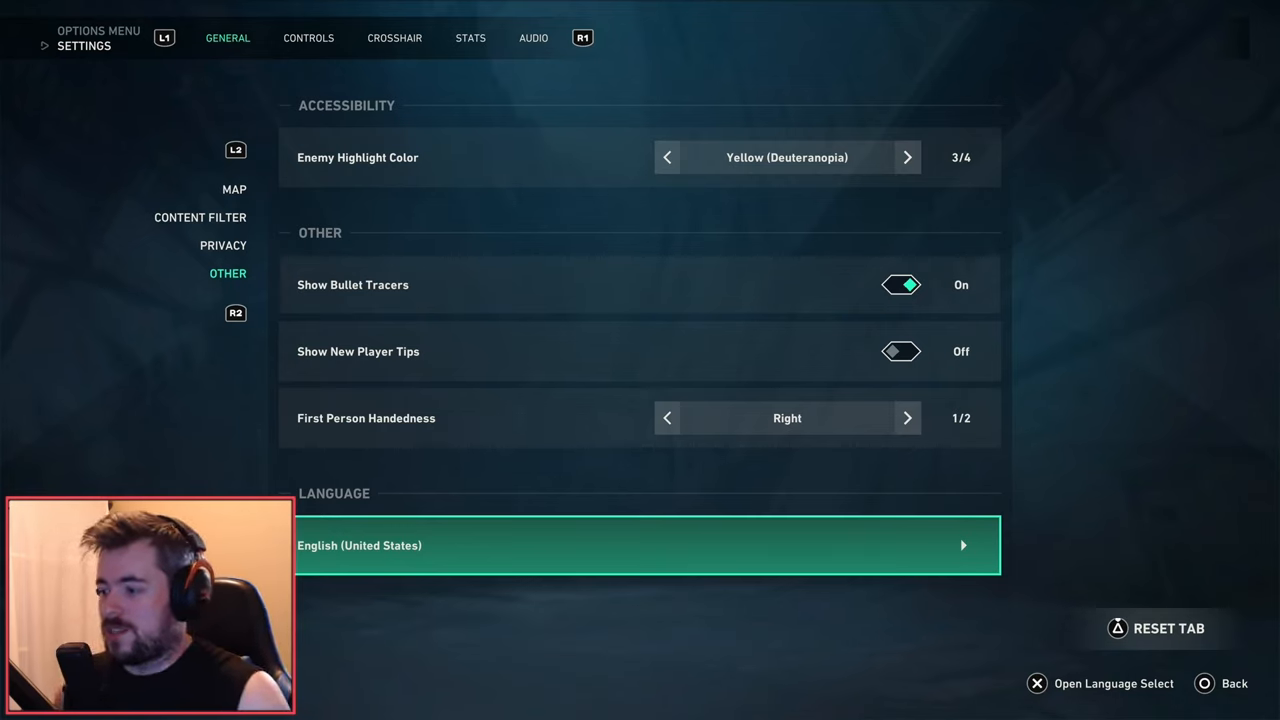
Step: In Controls, choose Default Profile and show the AIM options with base sensitivities 6.5
{"action": "left_click", "coordinate": [308, 38]}
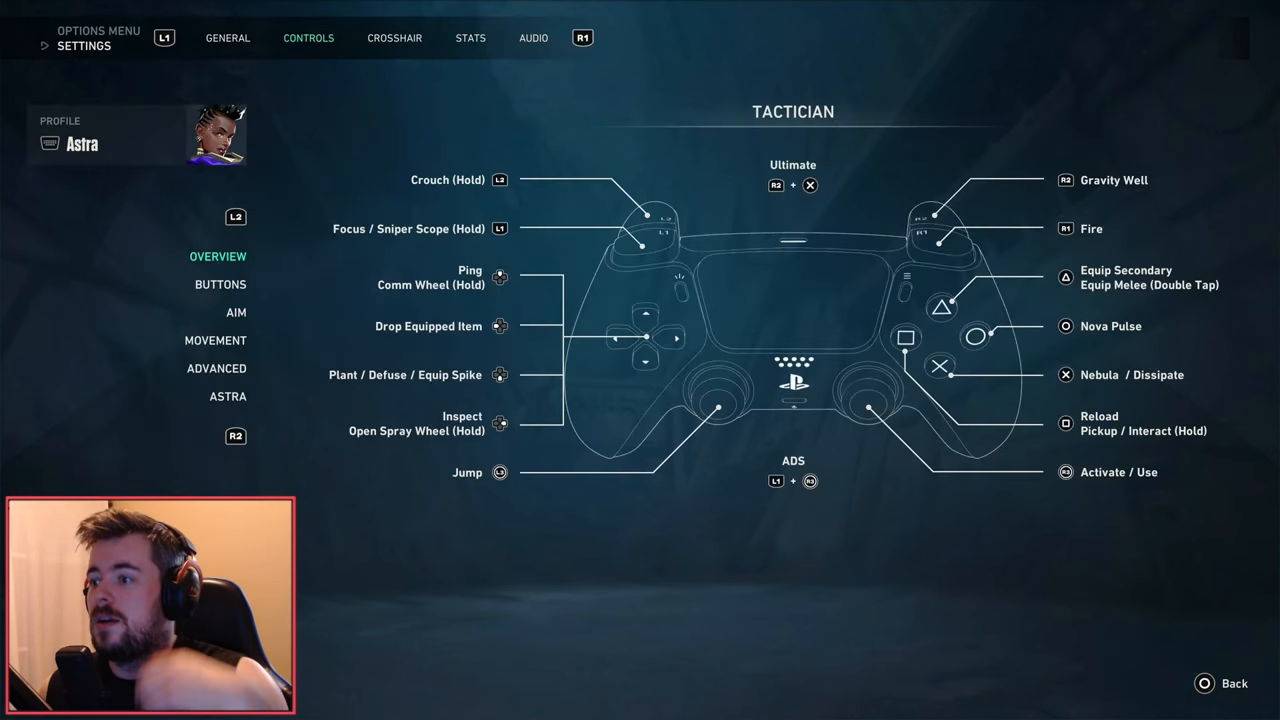
{"action": "left_click", "coordinate": [236, 312]}
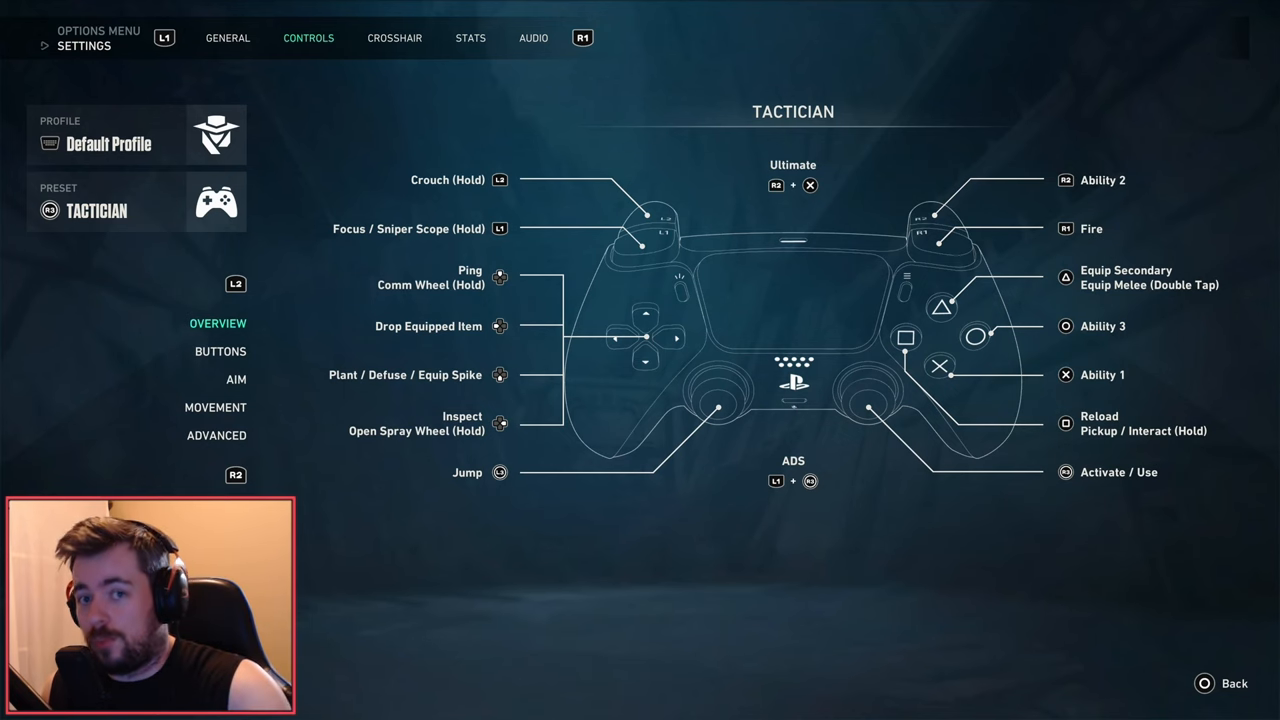
{"action": "left_click", "coordinate": [236, 379]}
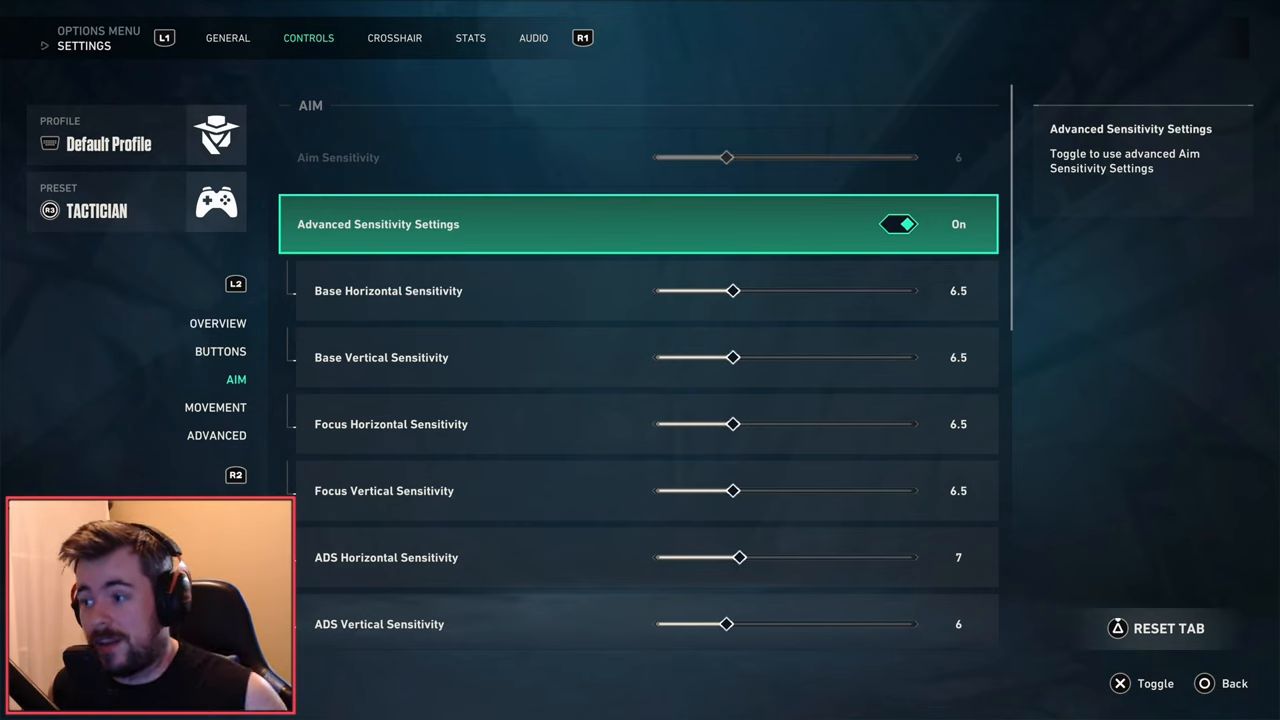
Step: Scroll through the aim list past ADS/sniper sensitivity 6 to invert aim and deadzones 0.12/0.95
{"action": "scroll", "scroll_direction": "down", "scroll_amount": 3}
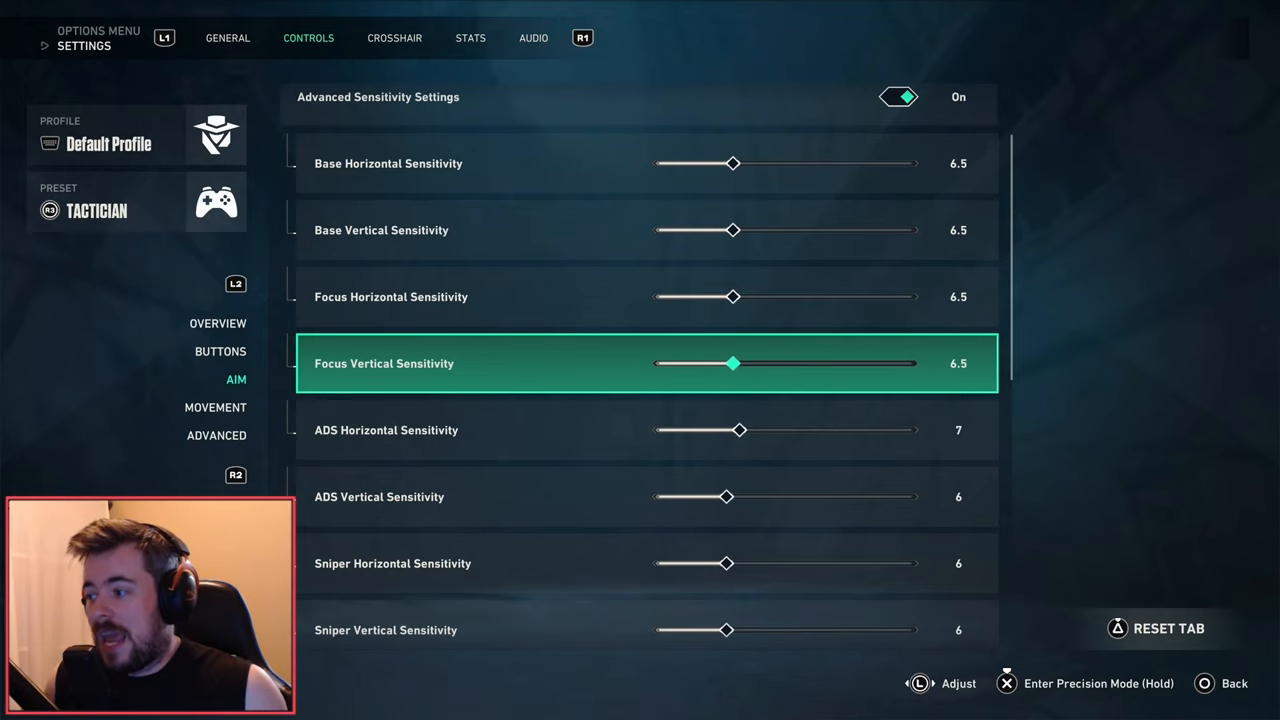
{"action": "scroll", "scroll_direction": "down", "scroll_amount": 3}
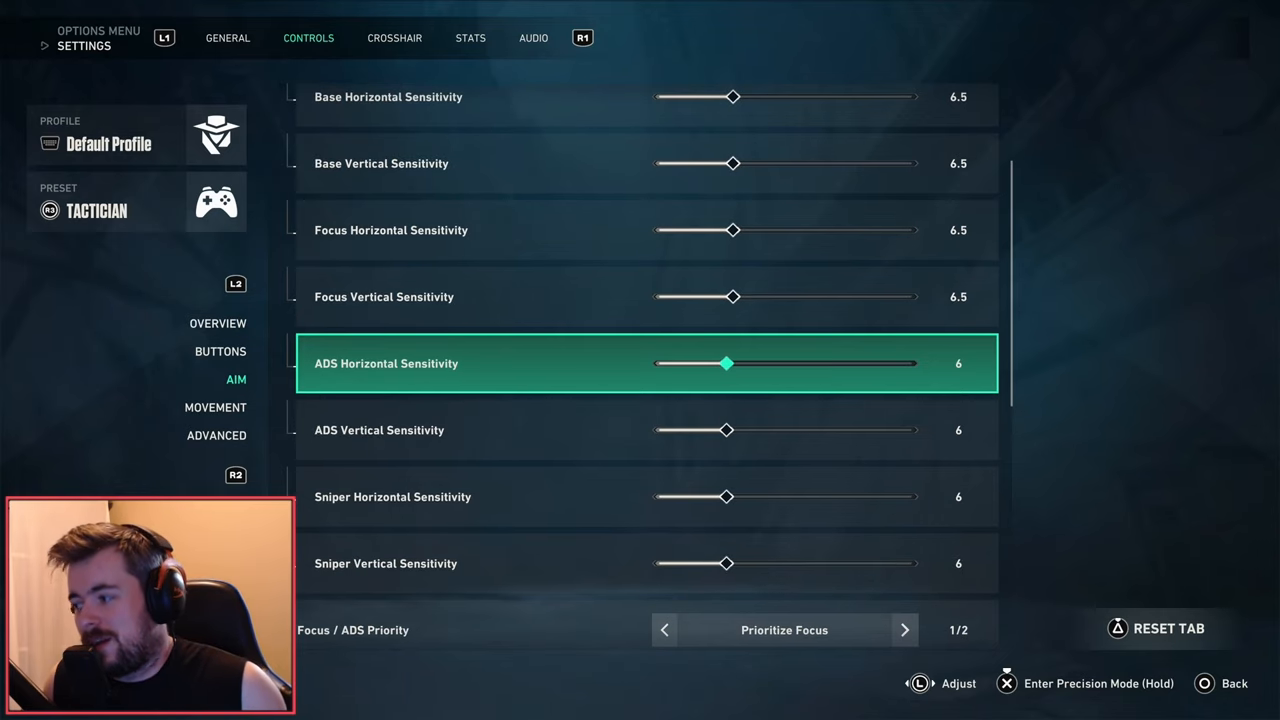
{"action": "scroll", "scroll_direction": "down", "scroll_amount": 3}
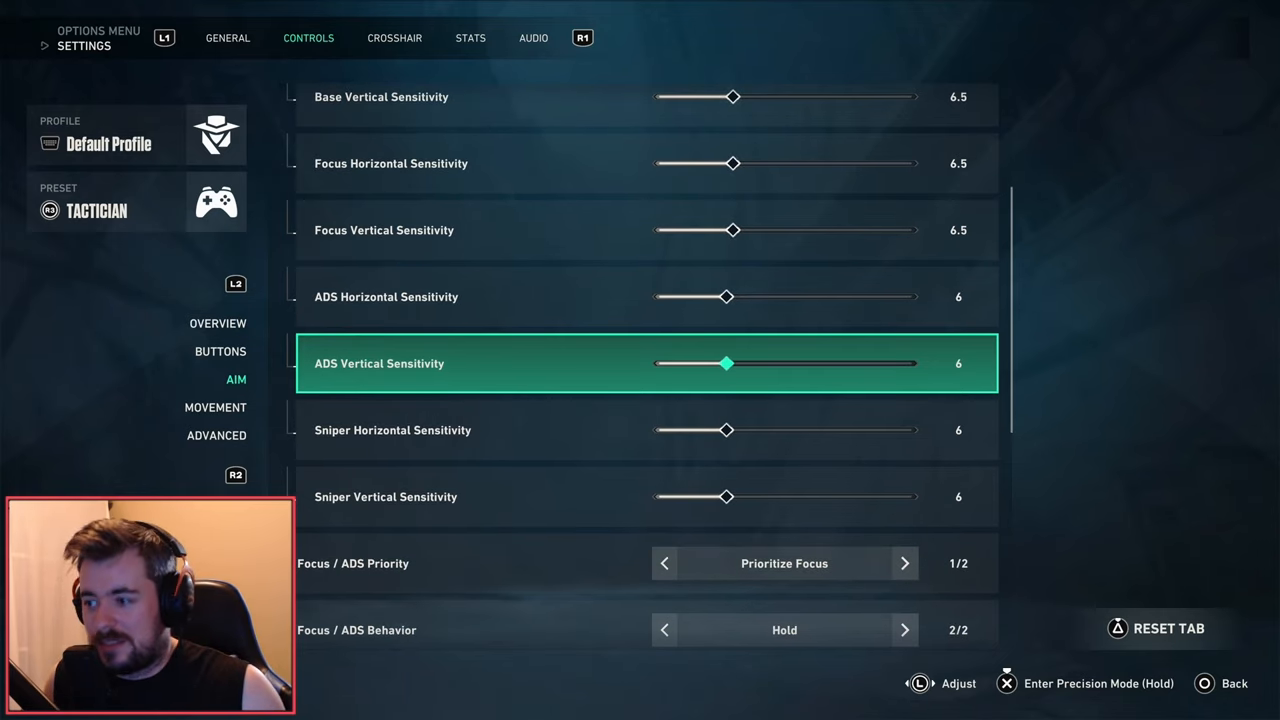
{"action": "scroll", "scroll_direction": "down", "scroll_amount": 3}
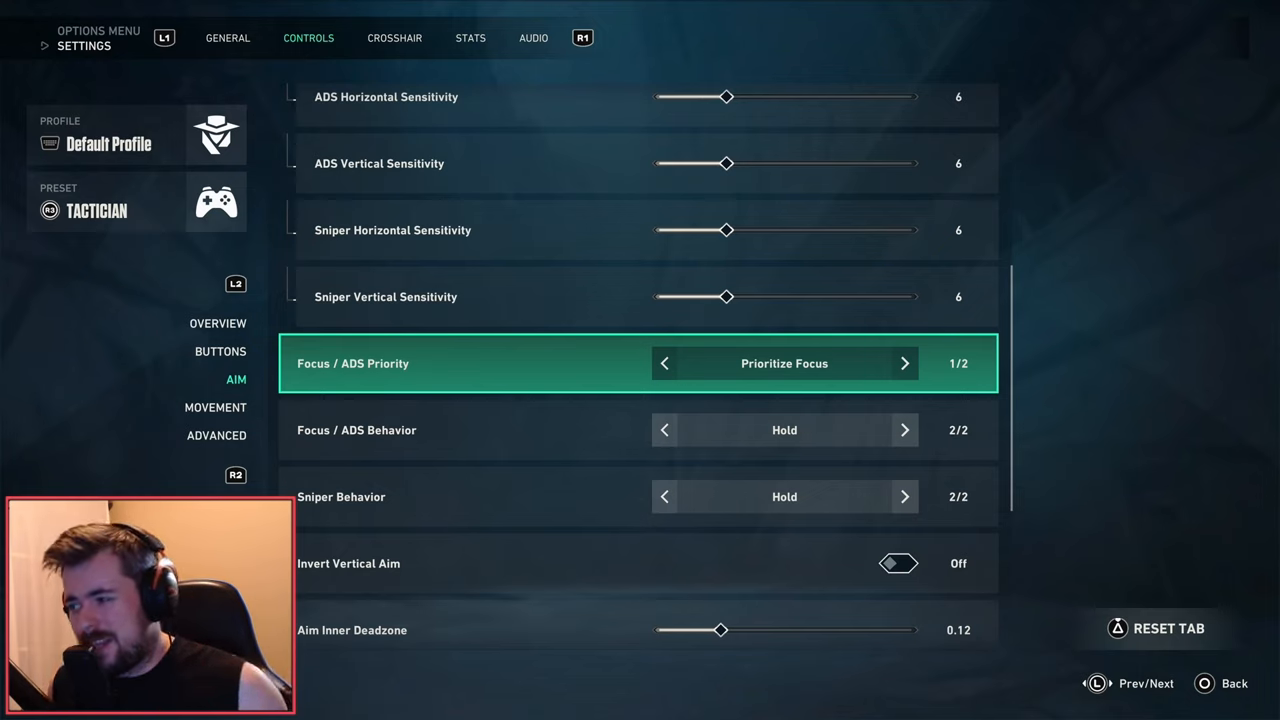
{"action": "scroll", "scroll_direction": "down", "scroll_amount": 3}
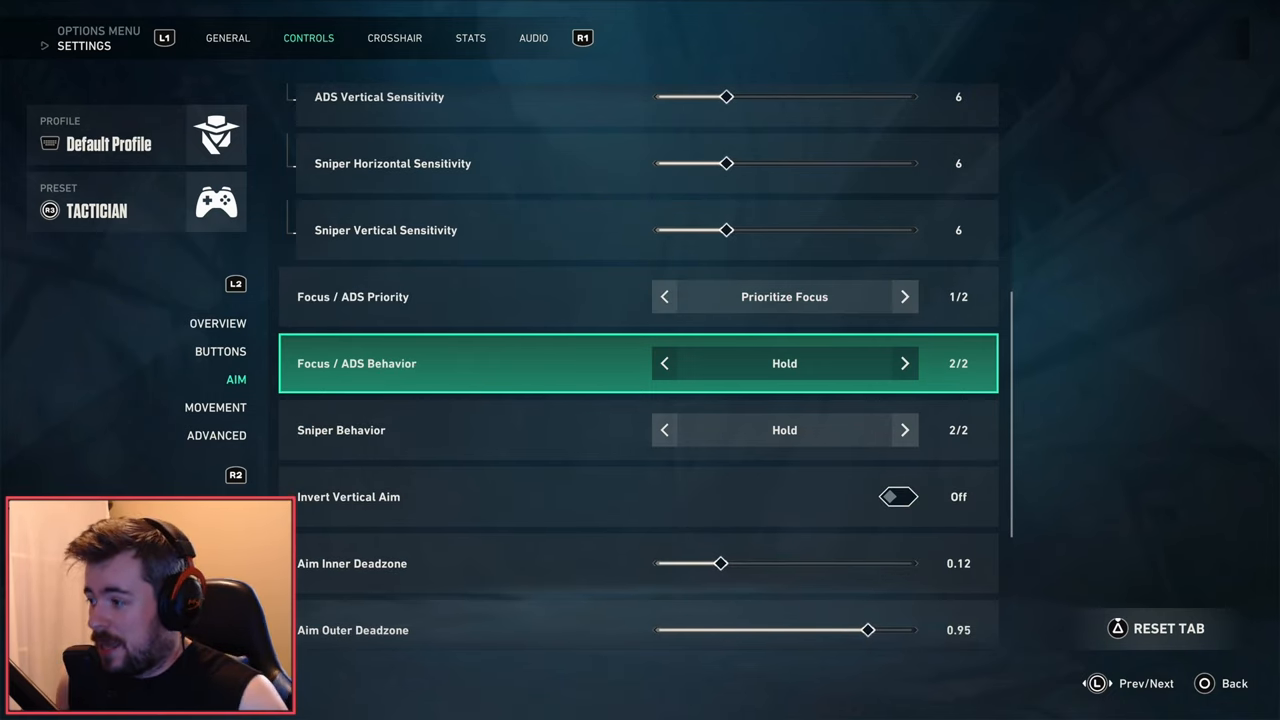
{"action": "scroll", "scroll_direction": "down", "scroll_amount": 3}
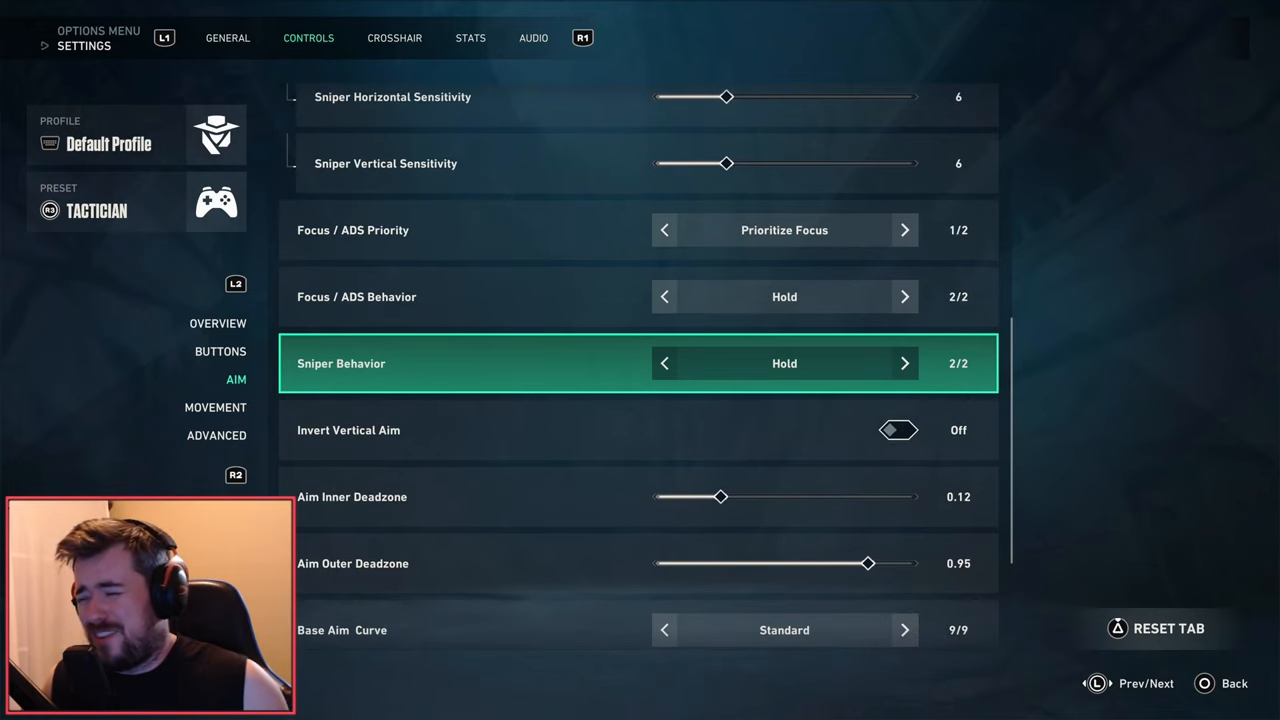
{"action": "scroll", "scroll_direction": "down", "scroll_amount": 3}
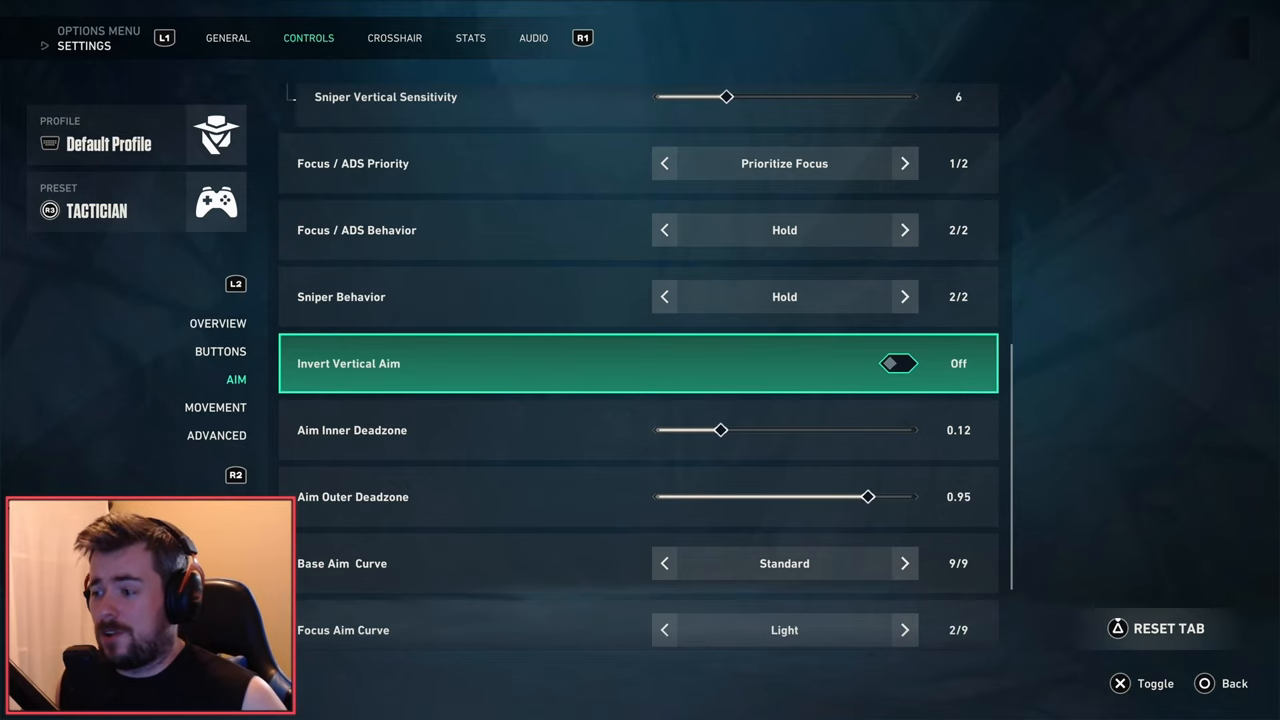
Step: Switch the base aim curve to Aggressive, then back to Standard
{"action": "scroll", "scroll_direction": "down", "scroll_amount": 3}
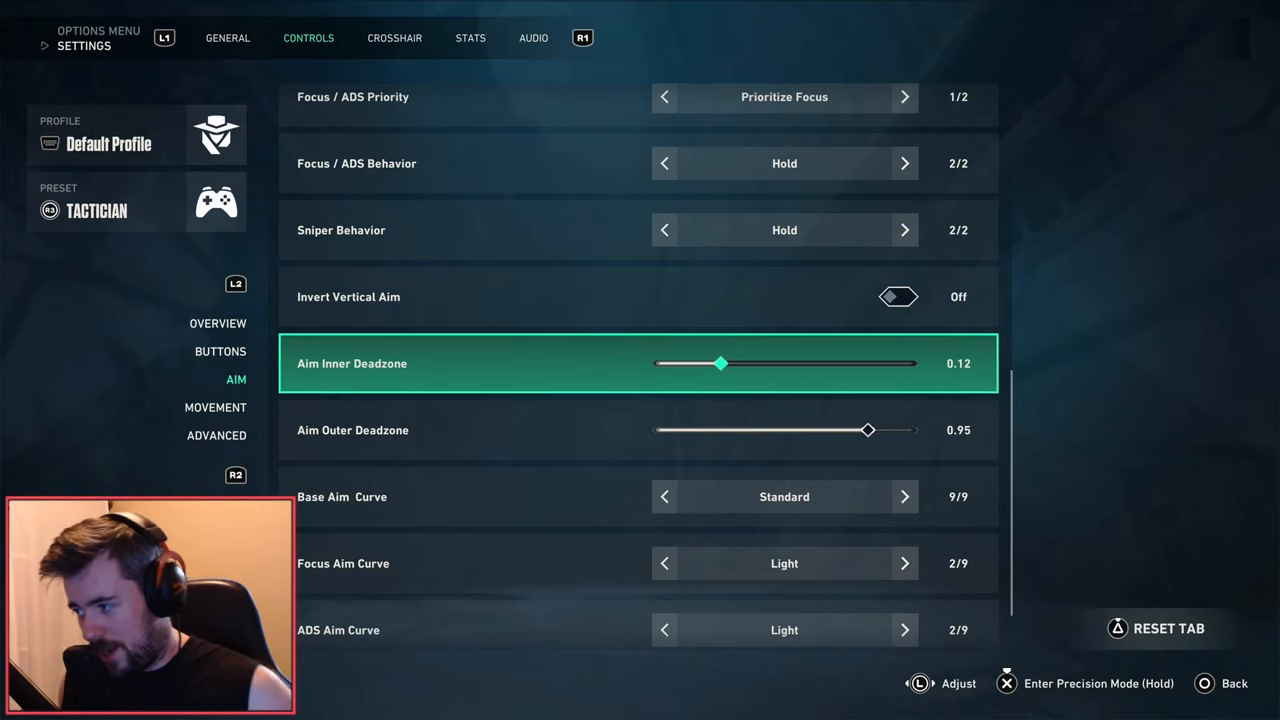
{"action": "scroll", "scroll_direction": "down", "scroll_amount": 3}
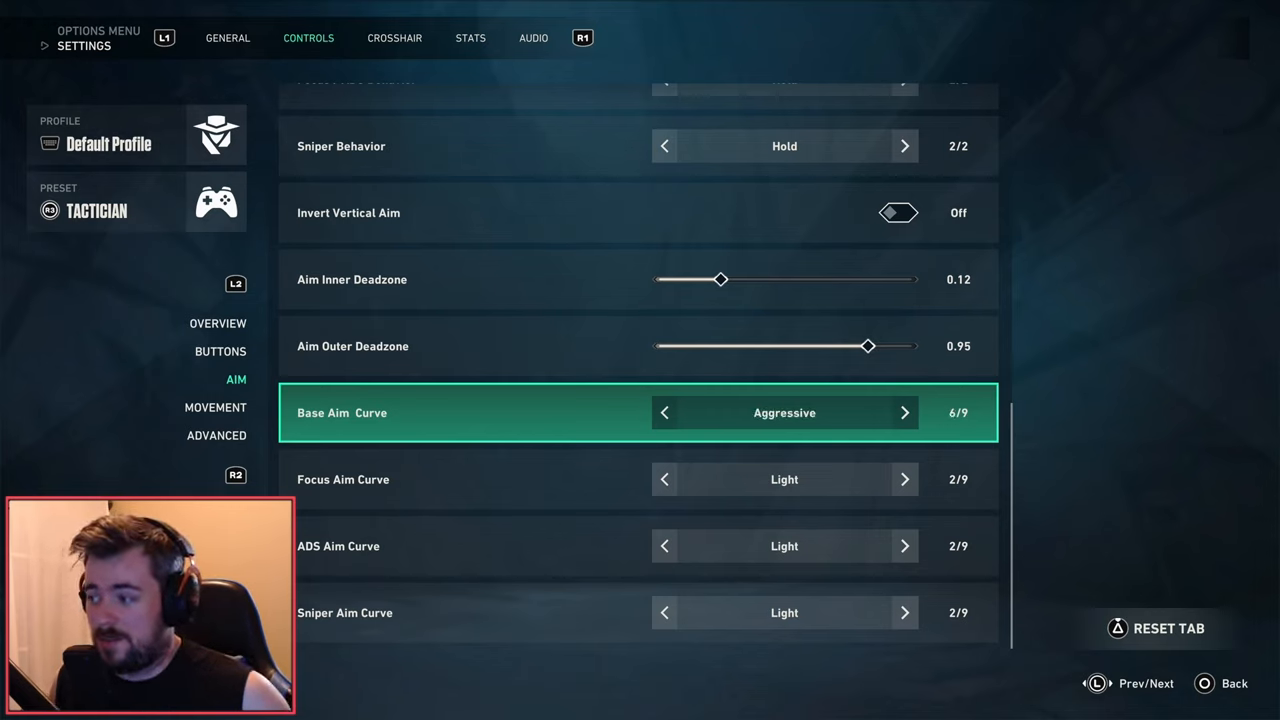
{"action": "left_click", "coordinate": [904, 412]}
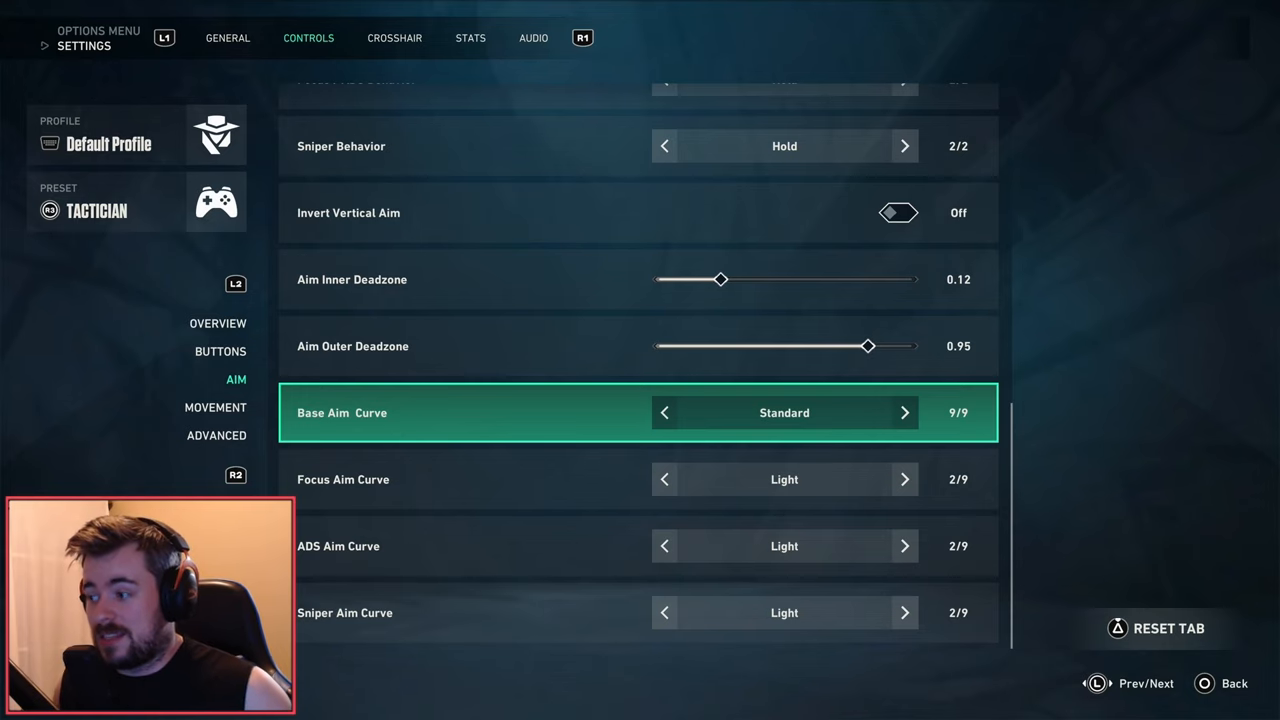
{"action": "left_click", "coordinate": [215, 407]}
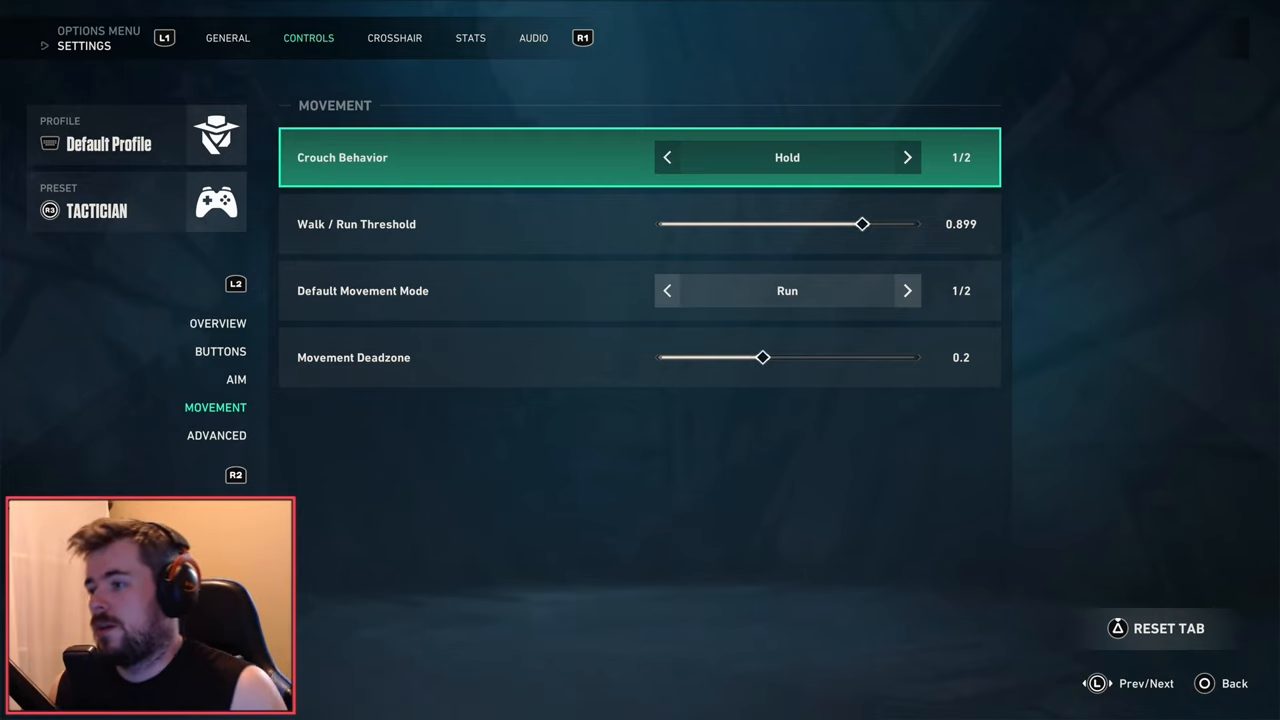
Step: Move past the movement options (crouch Hold, run threshold 0.899) to the advanced controller settings
{"action": "key", "text": "down"}
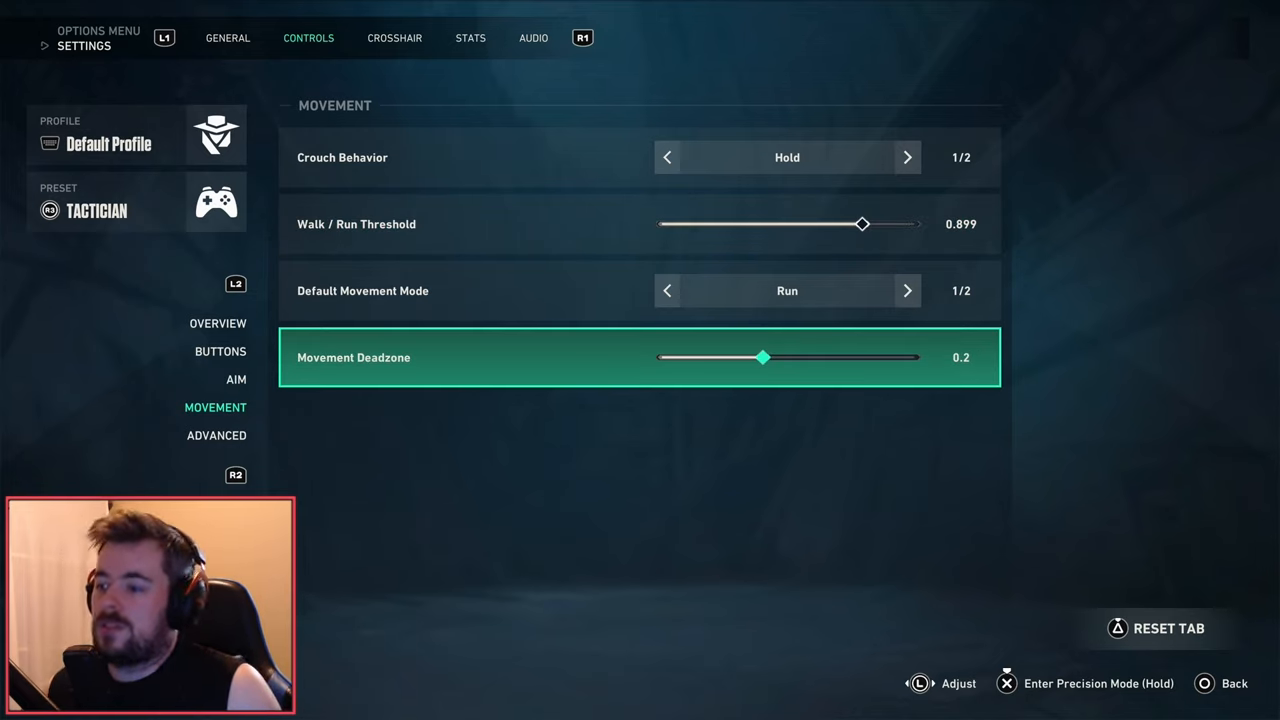
{"action": "left_click", "coordinate": [216, 435]}
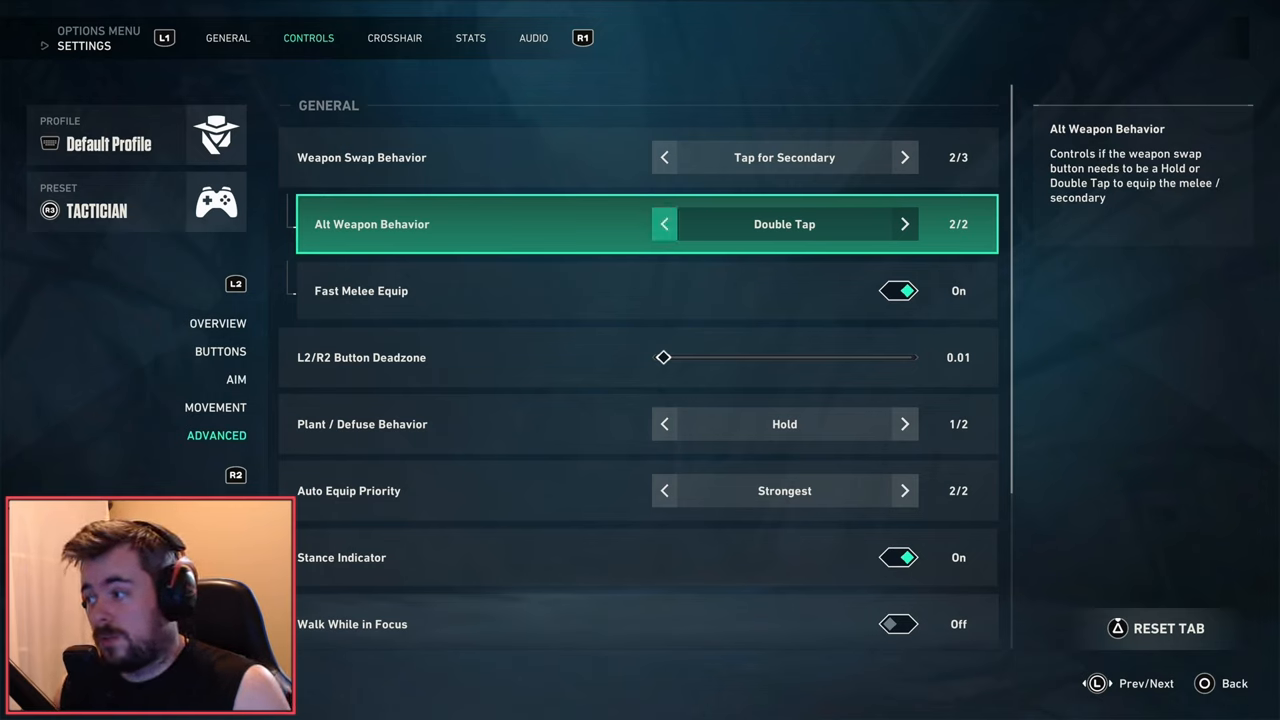
{"action": "left_click", "coordinate": [664, 223]}
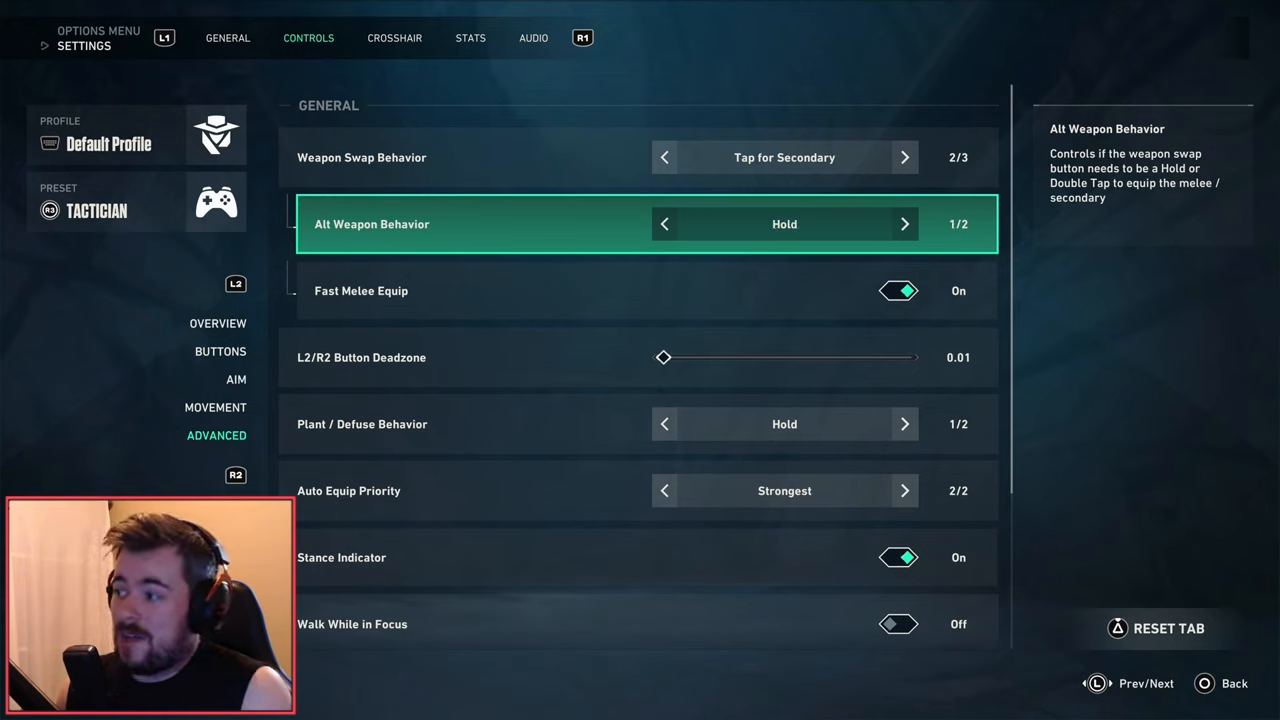
{"action": "left_click", "coordinate": [904, 224]}
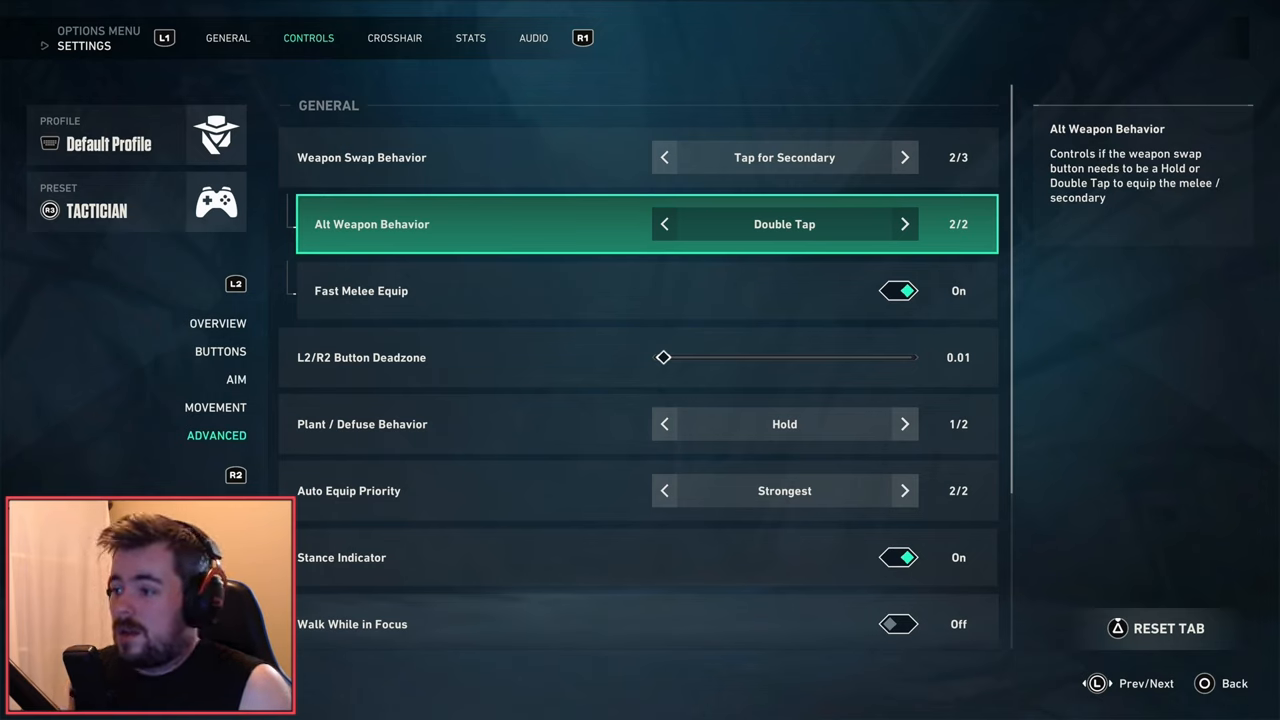
{"action": "key", "text": "Down"}
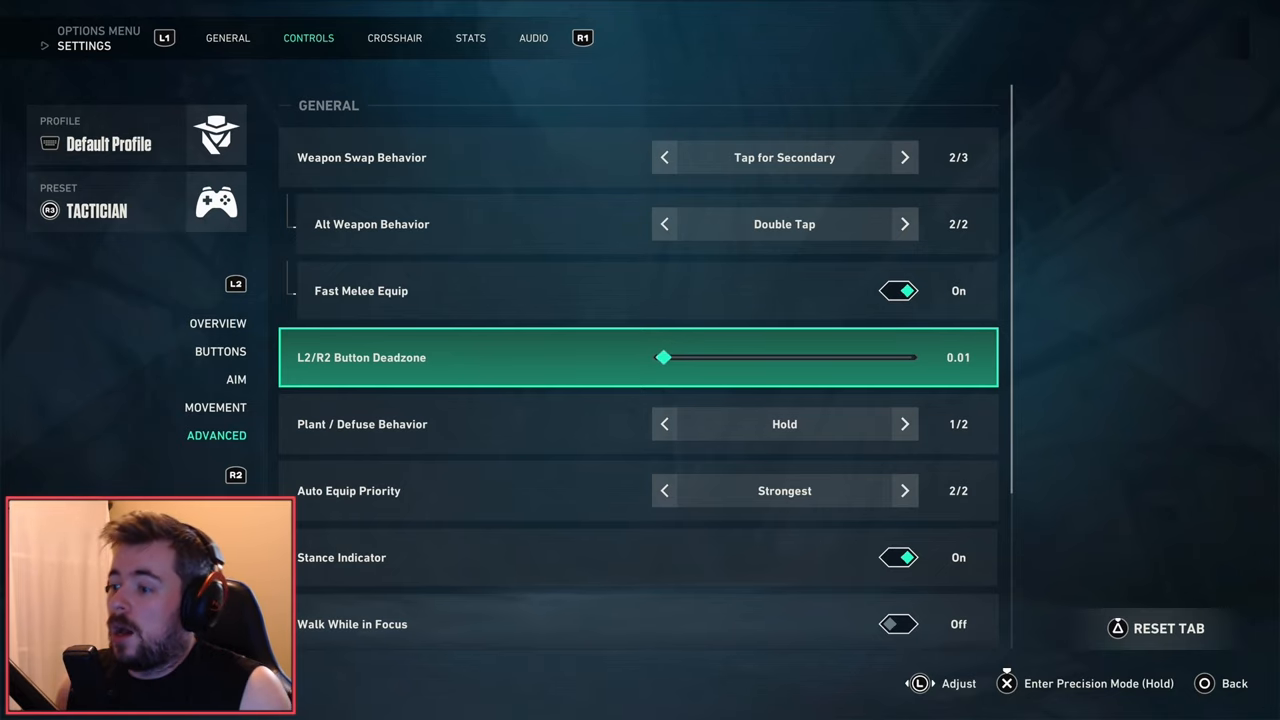
{"action": "scroll", "scroll_direction": "down", "scroll_amount": 3}
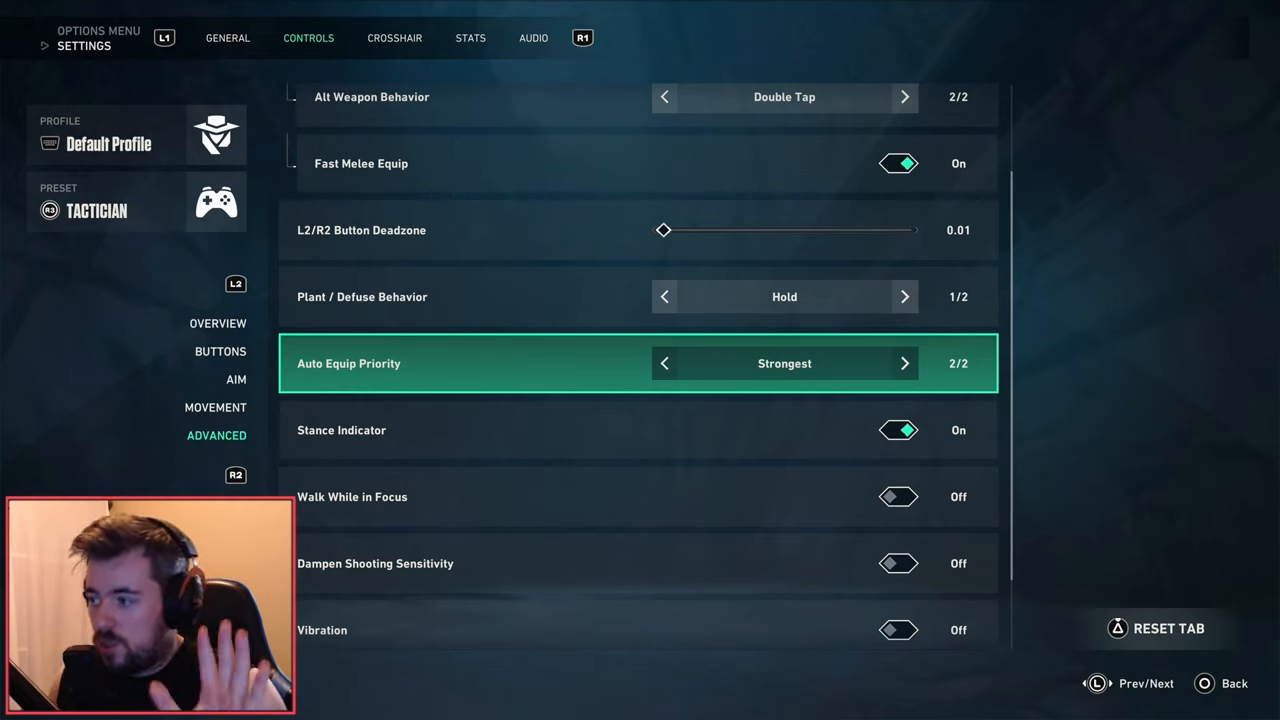
{"action": "left_click", "coordinate": [664, 363]}
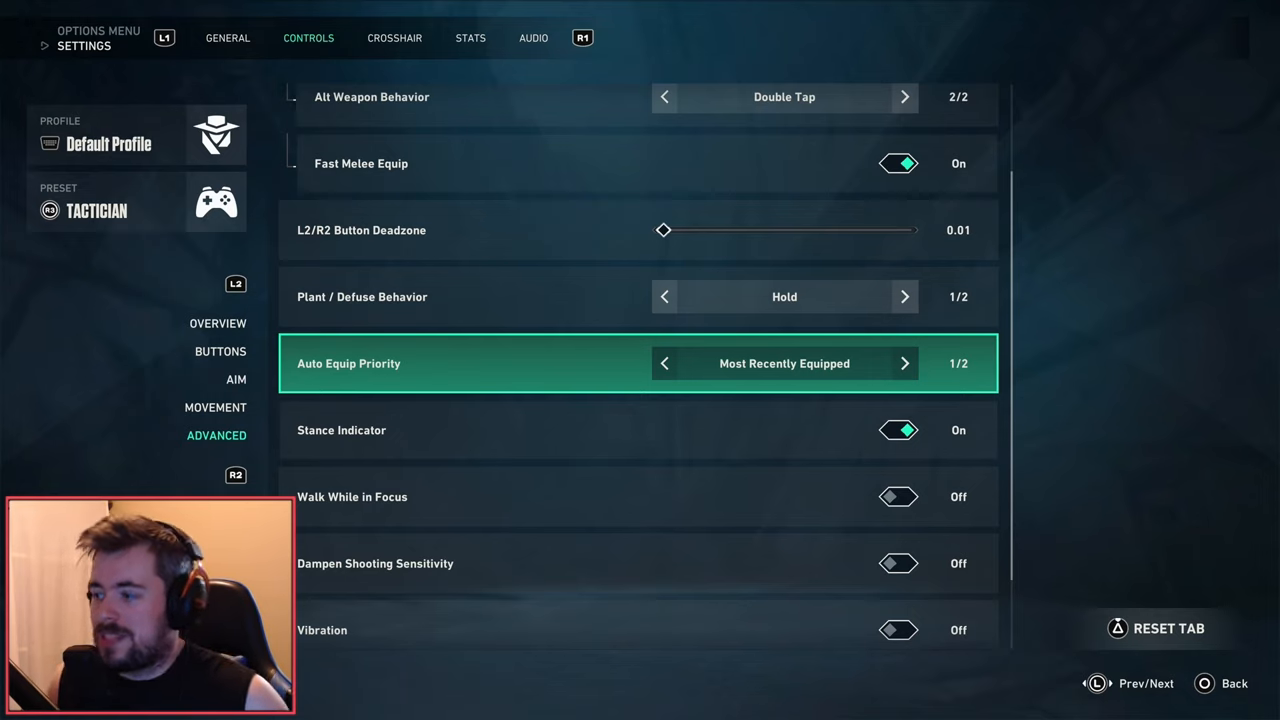
{"action": "left_click", "coordinate": [904, 363]}
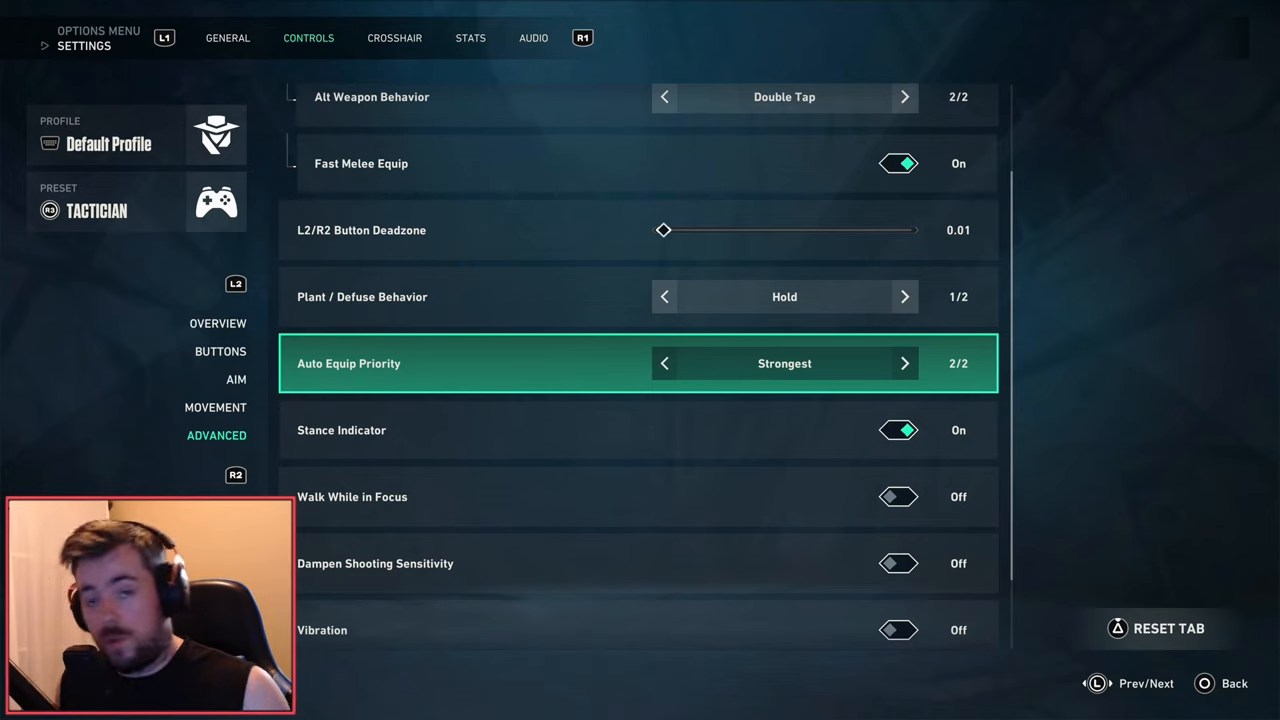
Step: Scroll through Stance Indicator, Dampen Shooting Sensitivity and Vibration, then show the crosshair profiles
{"action": "scroll", "scroll_direction": "down", "scroll_amount": 3}
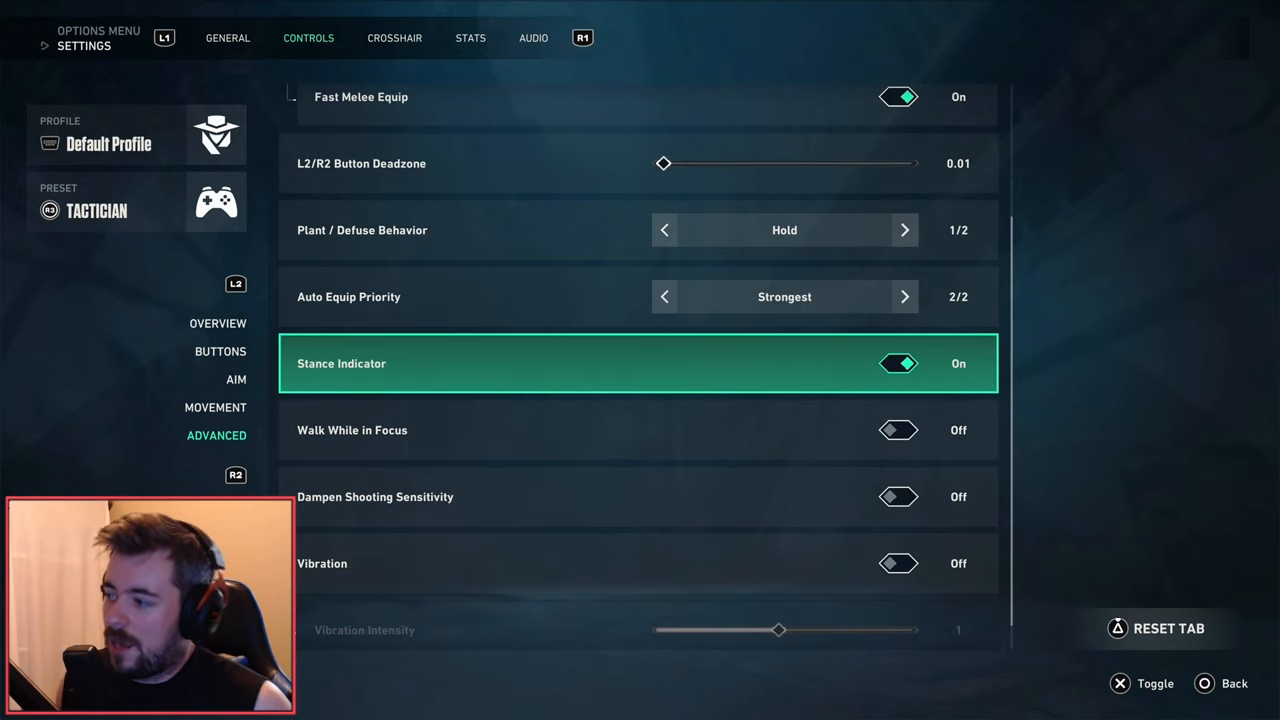
{"action": "scroll", "scroll_direction": "down", "scroll_amount": 3}
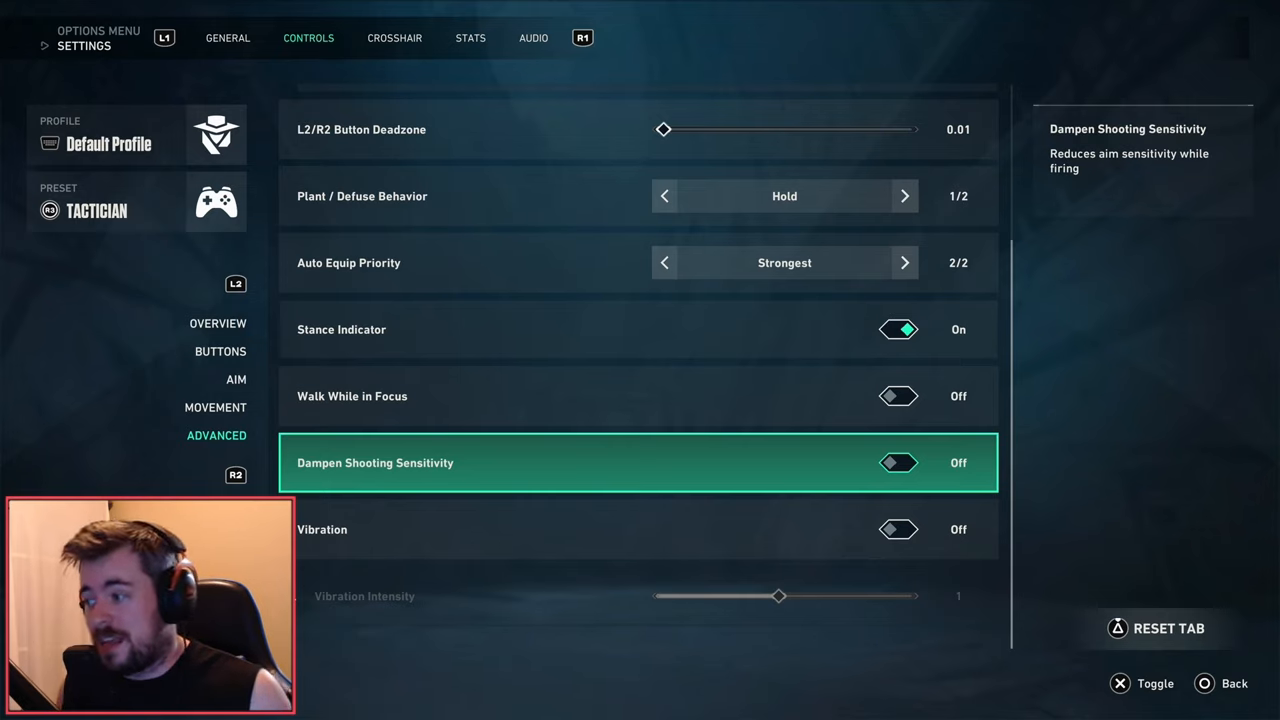
{"action": "key", "text": "down"}
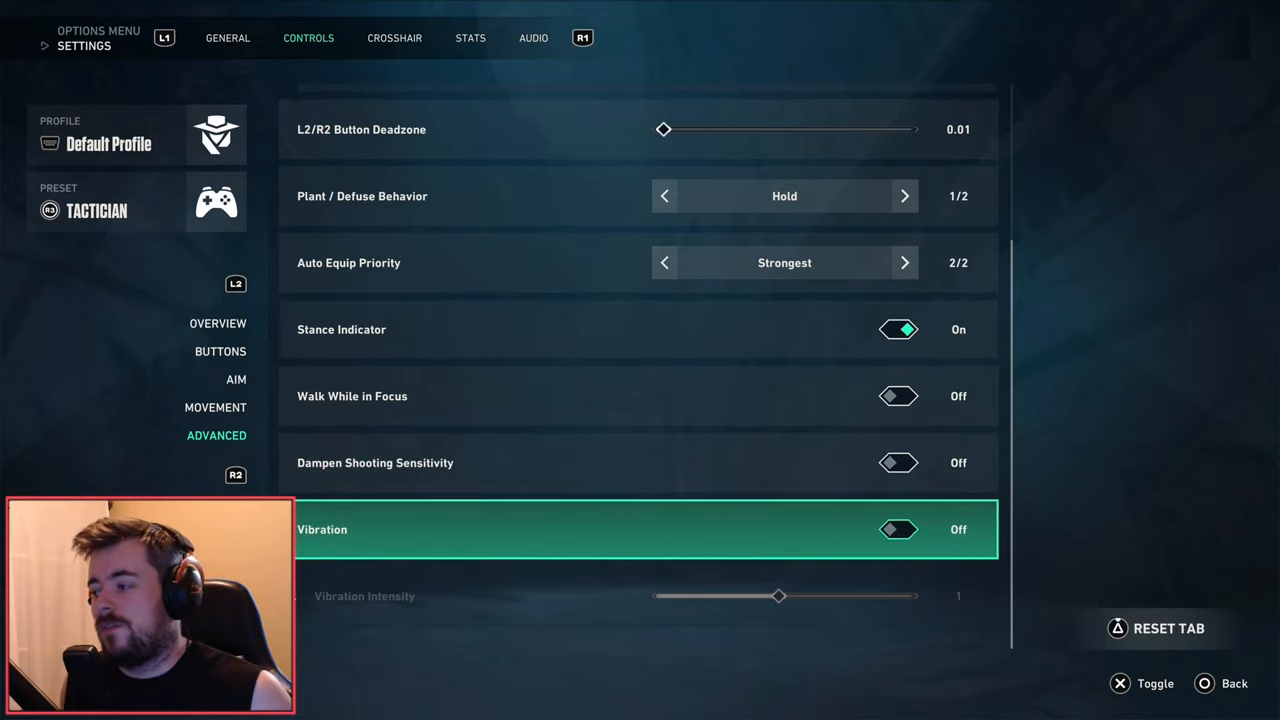
{"action": "left_click", "coordinate": [394, 38]}
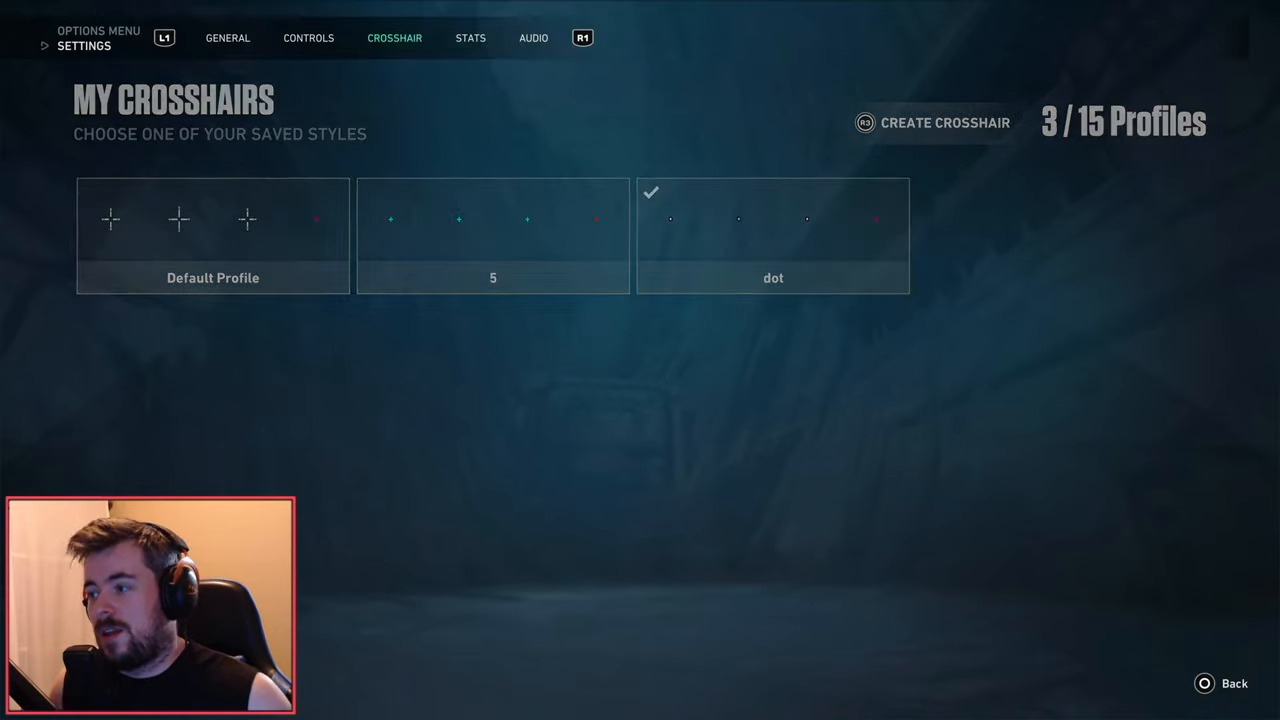
Step: View the dot crosshair profile's options, then show the stats readouts
{"action": "left_click", "coordinate": [772, 235]}
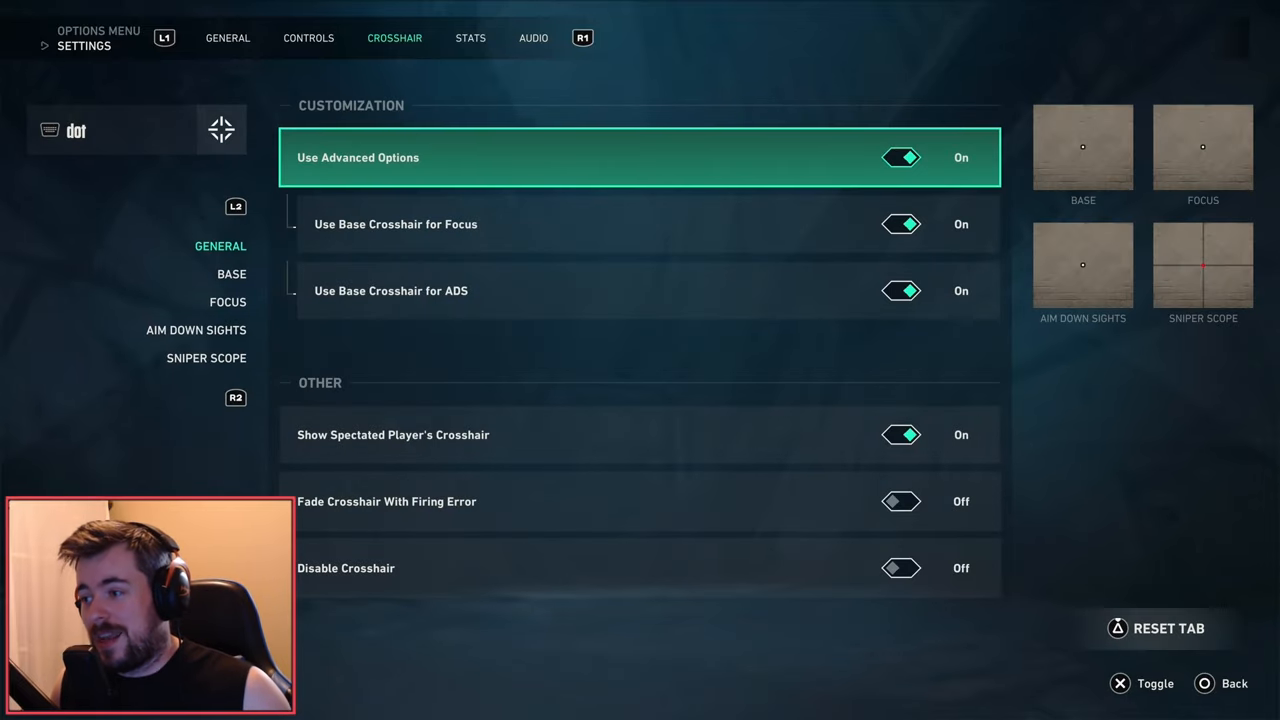
{"action": "left_click", "coordinate": [470, 38]}
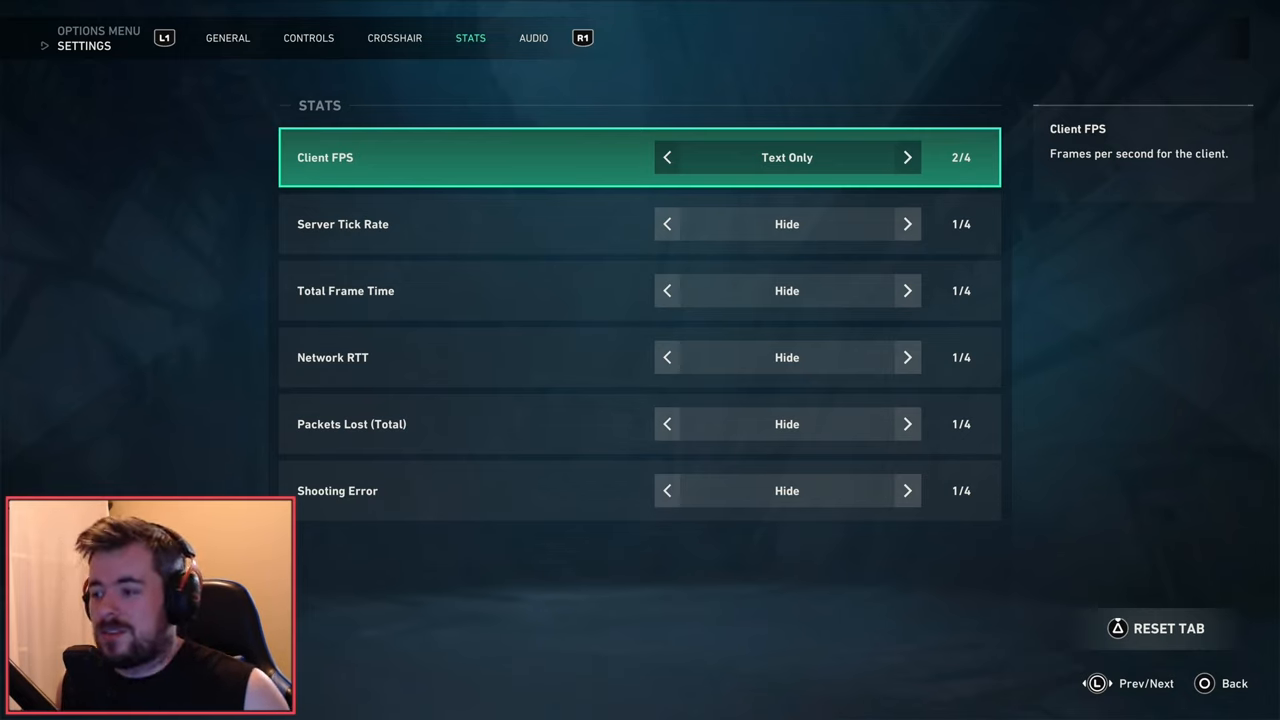
Step: Switch from Stats to the Audio tab showing overall volume 100% and music 10%
{"action": "left_click", "coordinate": [533, 38]}
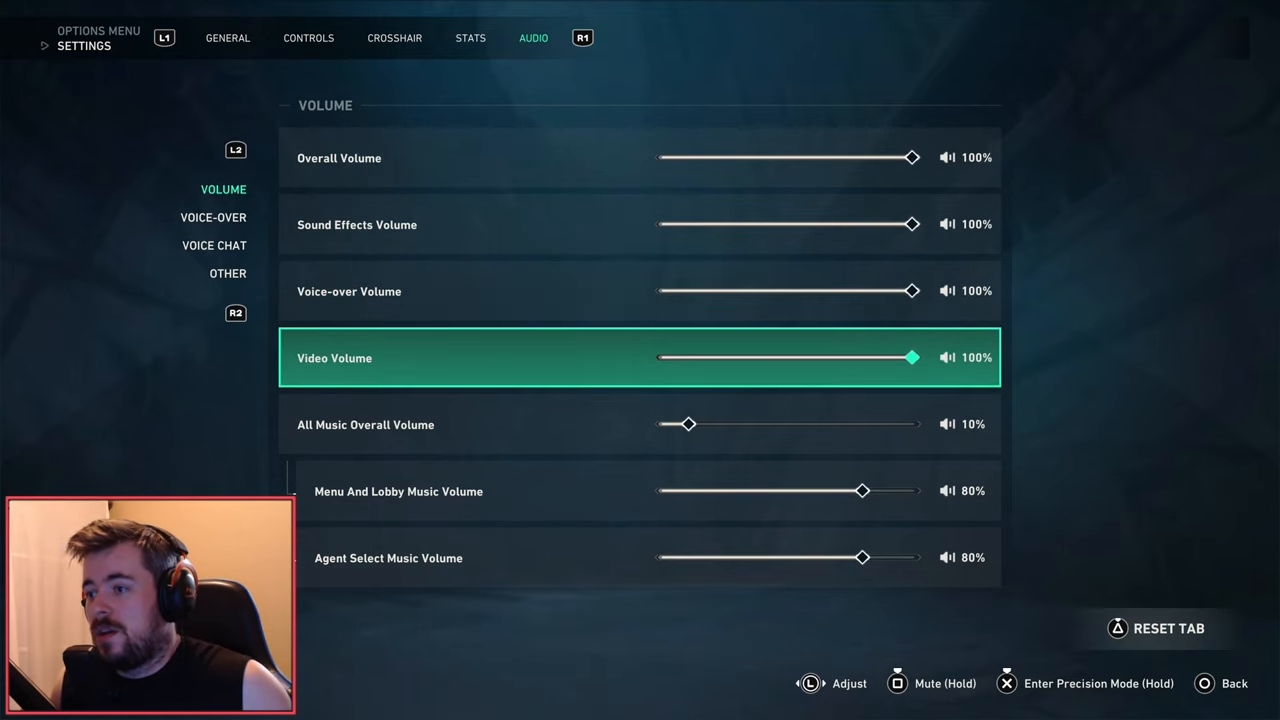
Step: Step through Voice-Over, Voice Chat (72%) and Other audio sections down to Enable HRTF
{"action": "left_click", "coordinate": [213, 217]}
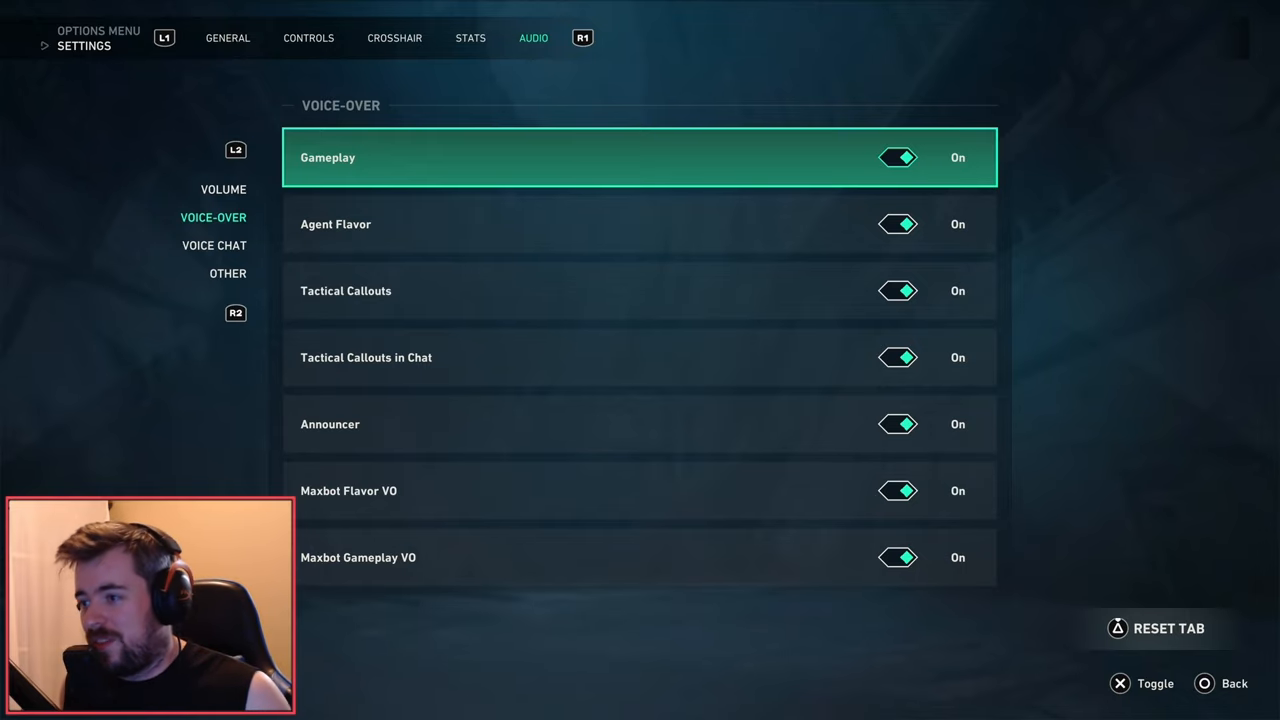
{"action": "left_click", "coordinate": [214, 245]}
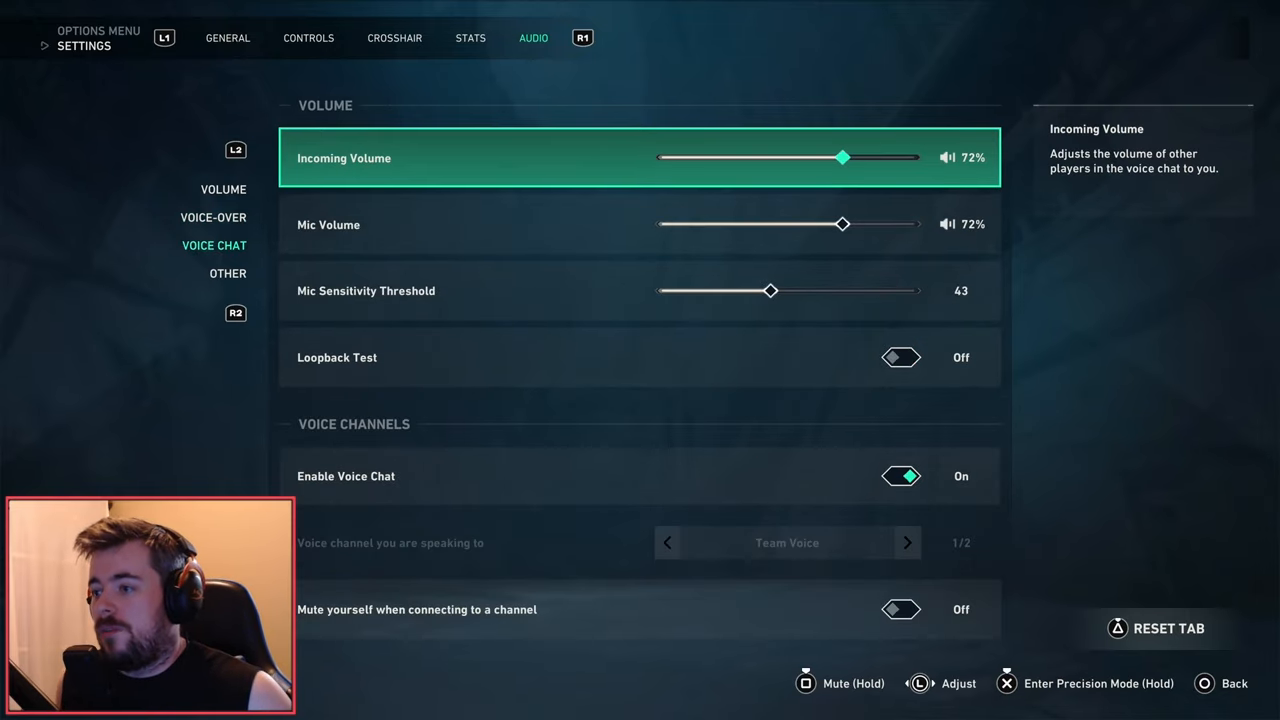
{"action": "left_click", "coordinate": [228, 273]}
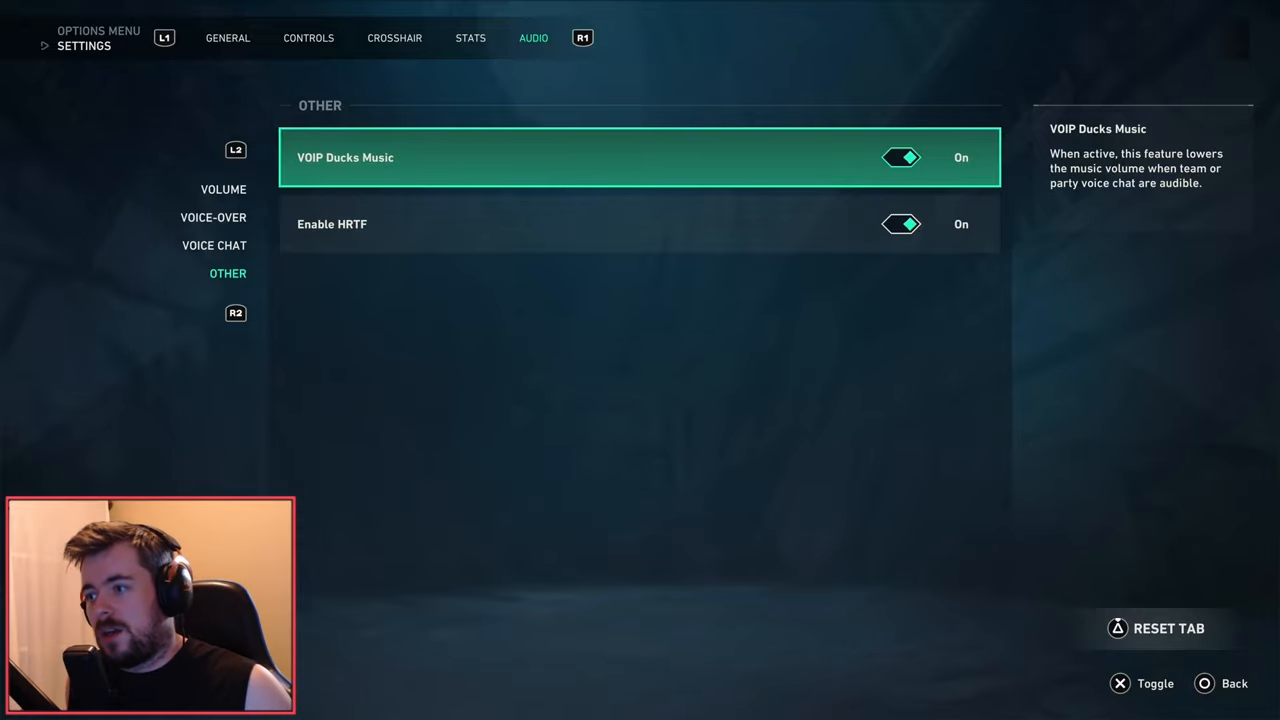
{"action": "key", "text": "down"}
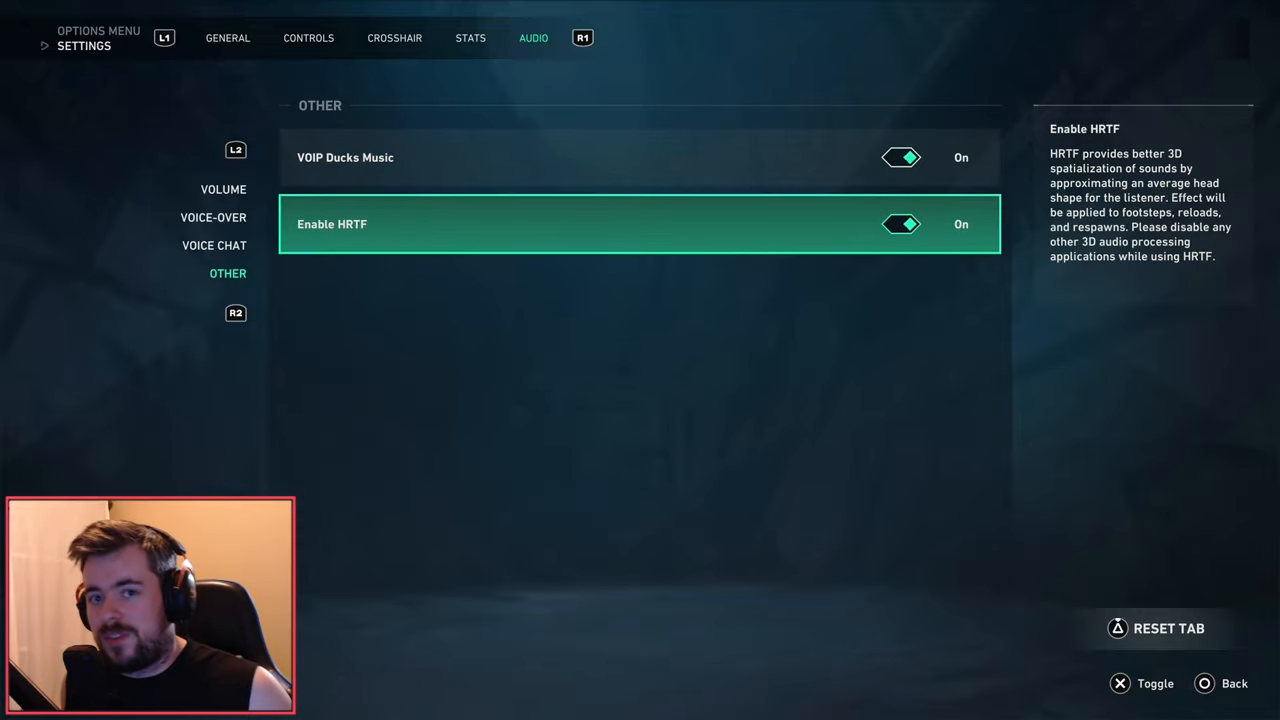